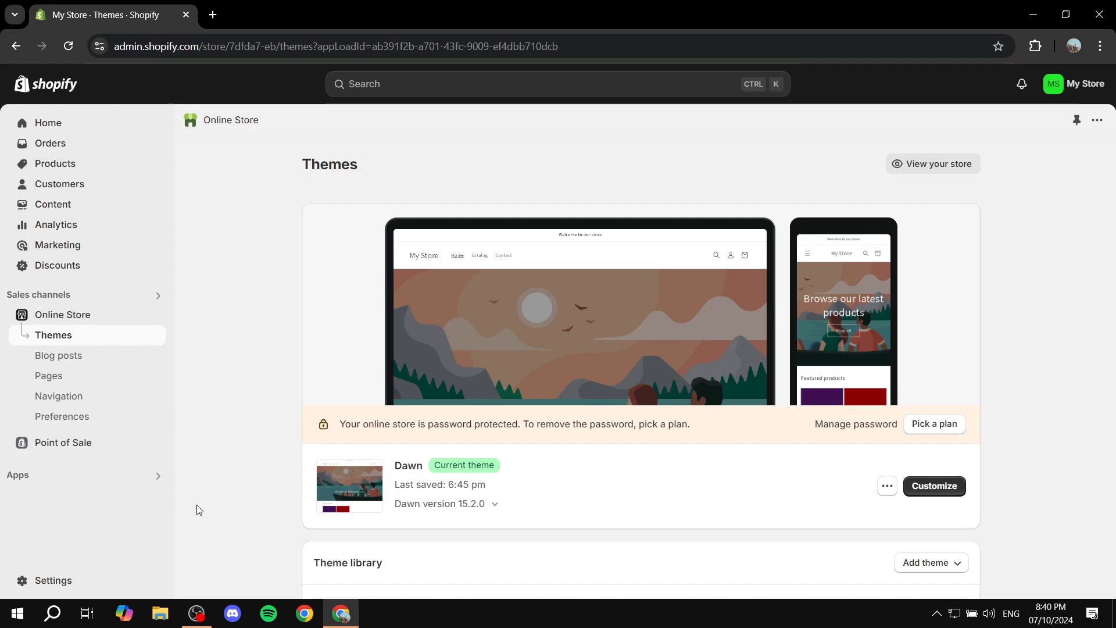
{"action": "mouse_move", "coordinate": [316, 355]}
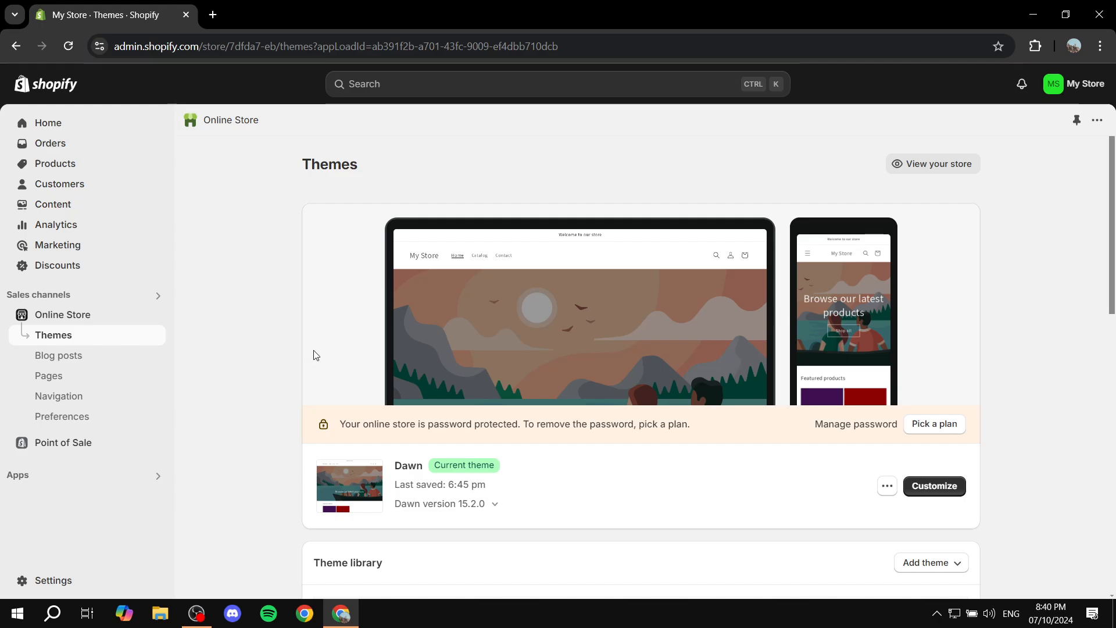
{"action": "mouse_move", "coordinate": [141, 188]}
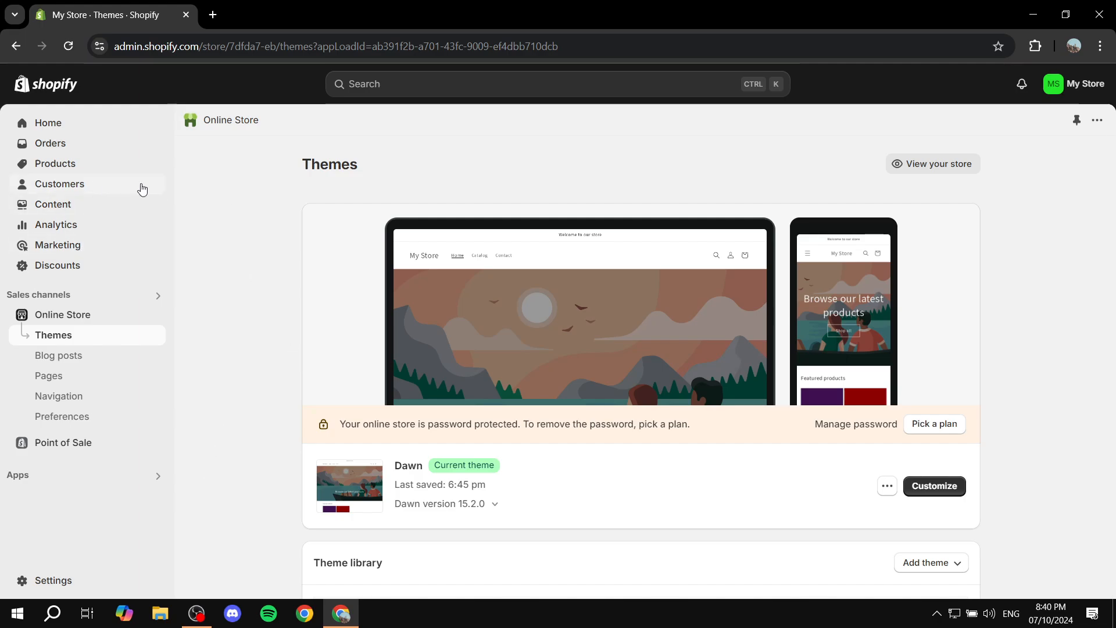
{"action": "mouse_move", "coordinate": [122, 497]}
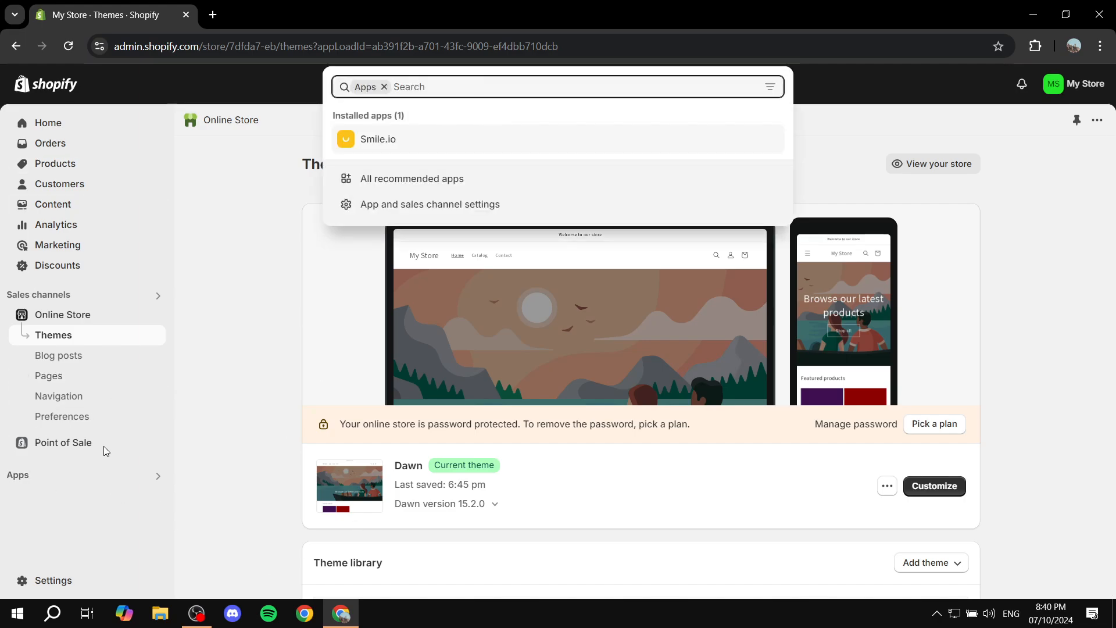
Step: Show all recommended apps and follow the link to the Shopify App Store
{"action": "left_click", "coordinate": [412, 179]}
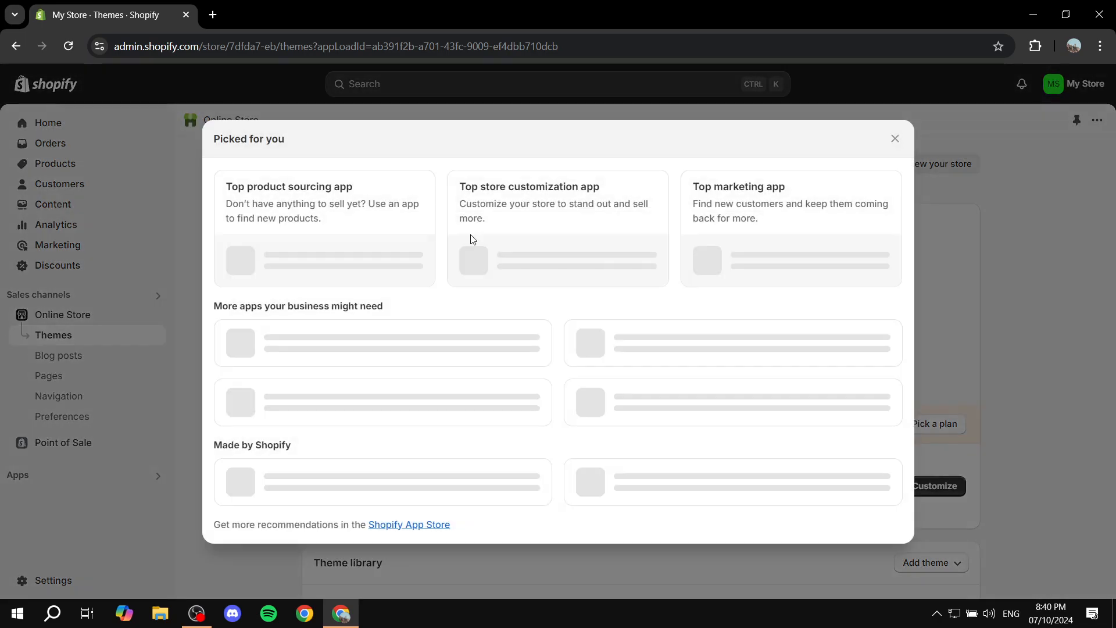
{"action": "left_click", "coordinate": [408, 525]}
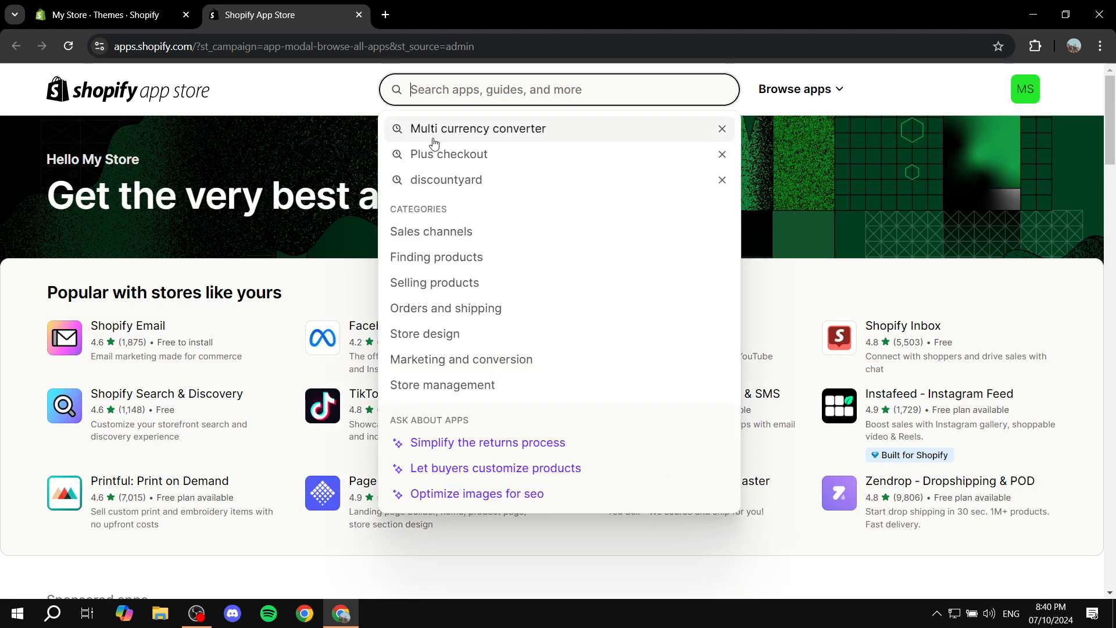
{"action": "mouse_move", "coordinate": [523, 135]}
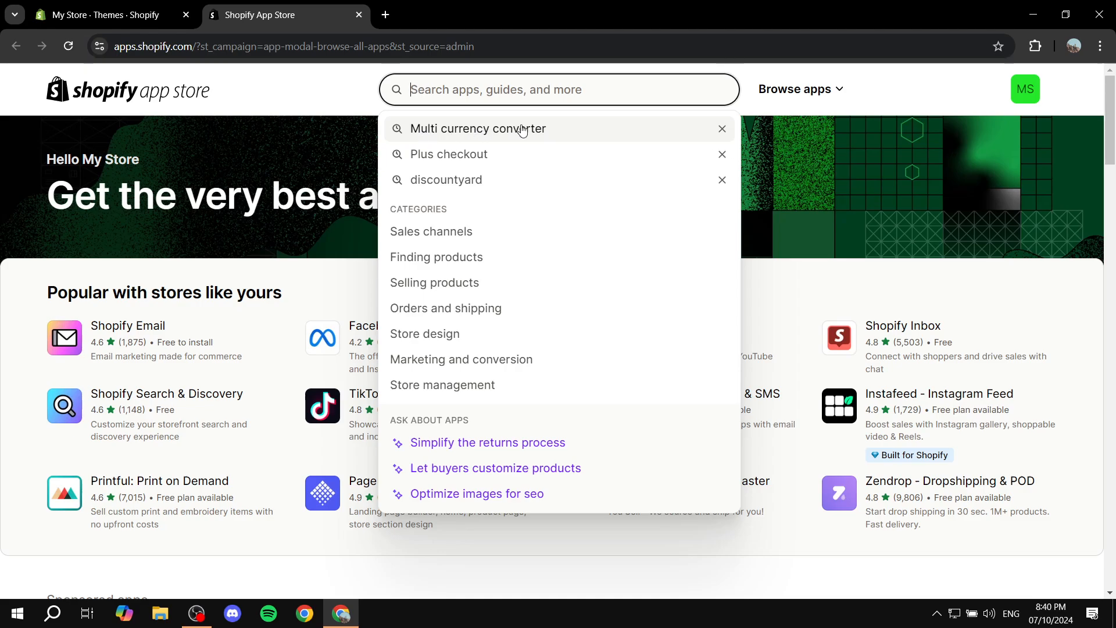
Step: Search the App Store for 'Multi currency converter' from recent searches
{"action": "left_click", "coordinate": [475, 129]}
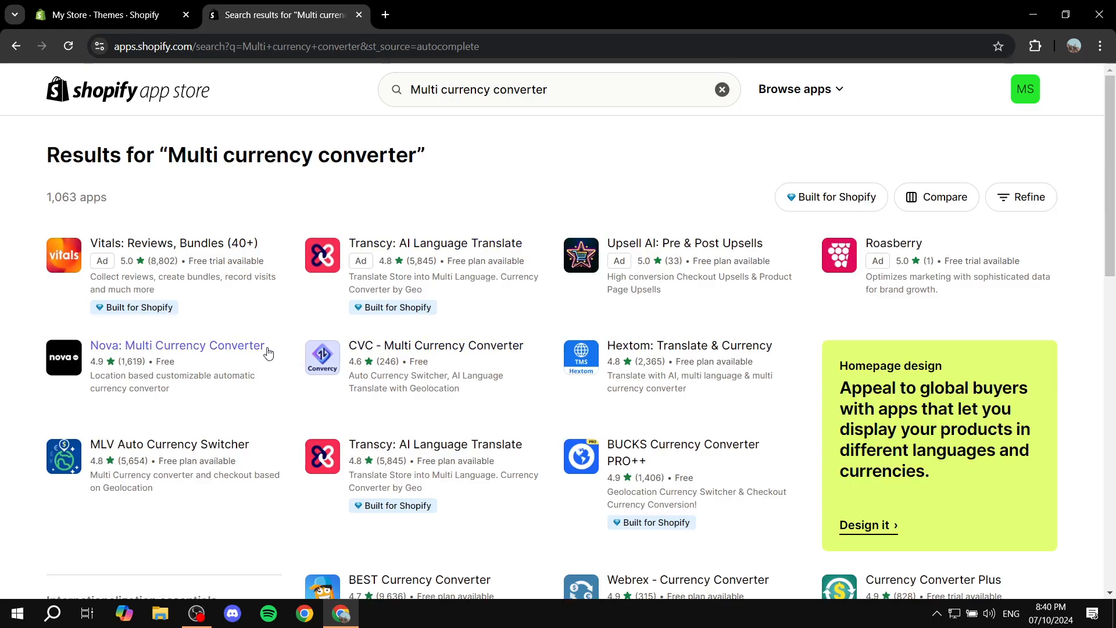
{"action": "mouse_move", "coordinate": [143, 353]}
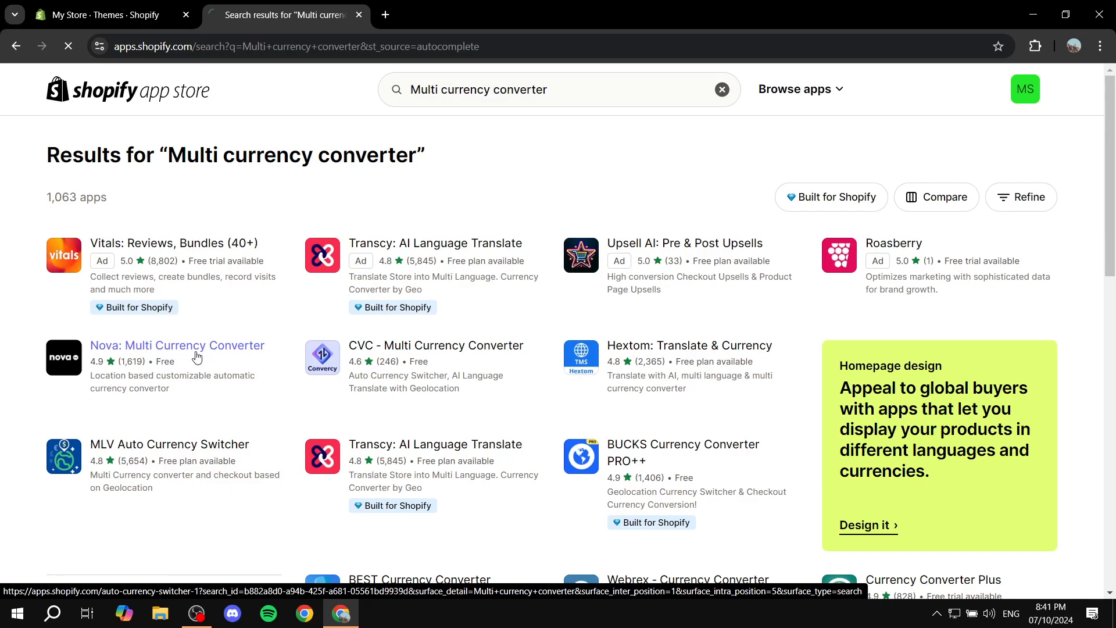
Step: Choose the Nova: Multi Currency Converter listing and start its install
{"action": "left_click", "coordinate": [177, 346]}
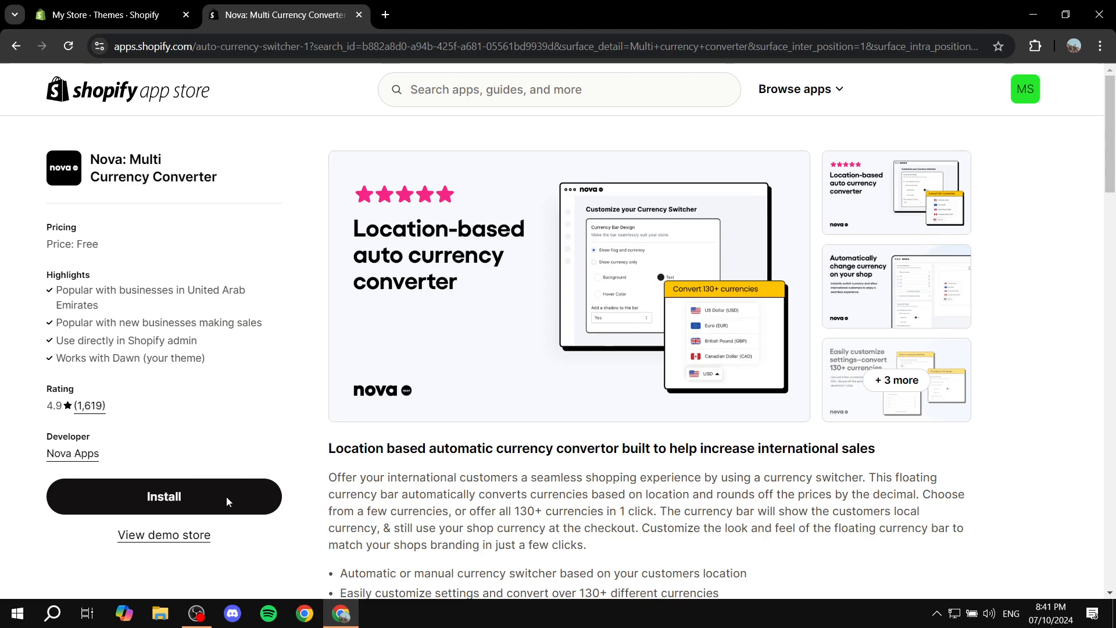
{"action": "left_click", "coordinate": [164, 496]}
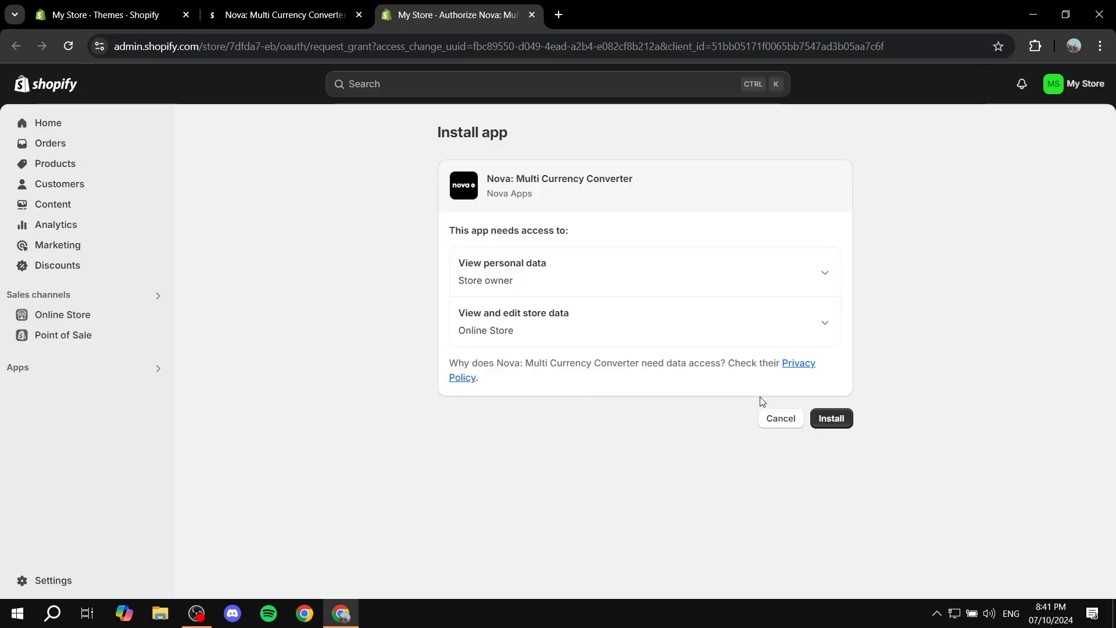
Step: Grant Nova: Multi Currency Converter access so it installs into the admin
{"action": "left_click", "coordinate": [830, 418]}
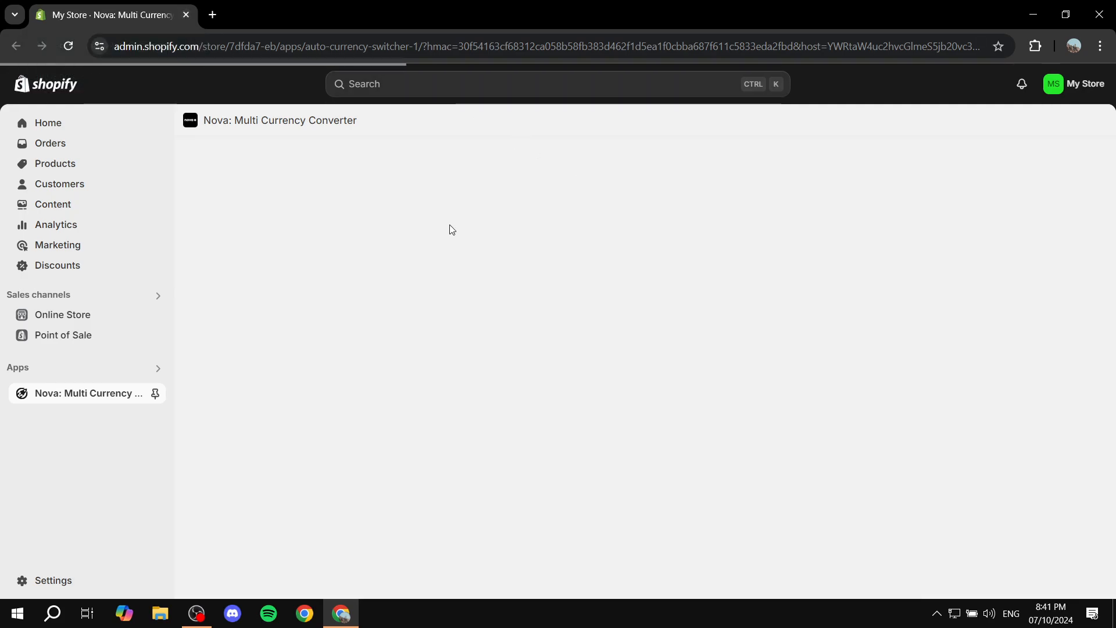
Step: Load the Nova dashboard showing the setup guide at 3 of 4 steps
{"action": "left_click", "coordinate": [87, 393]}
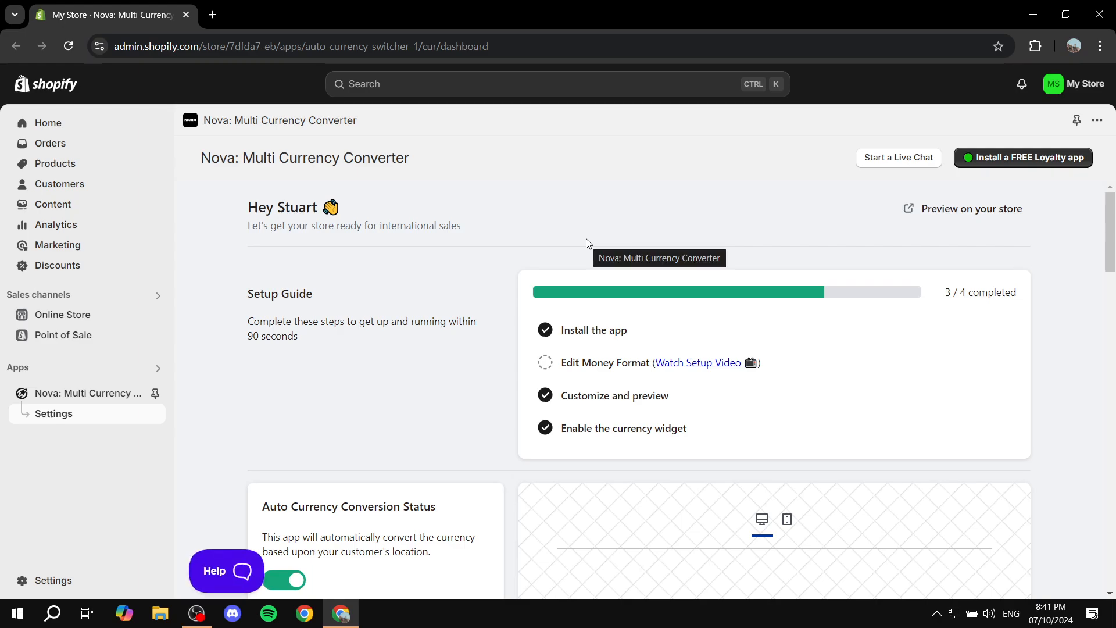
{"action": "mouse_move", "coordinate": [559, 401]}
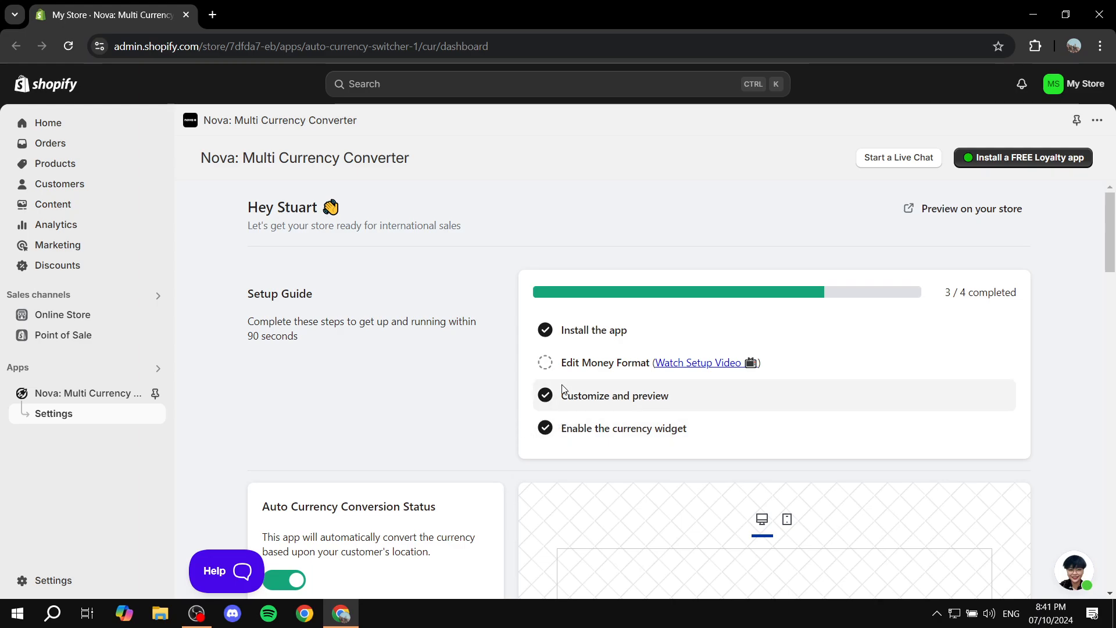
{"action": "mouse_move", "coordinate": [533, 454]}
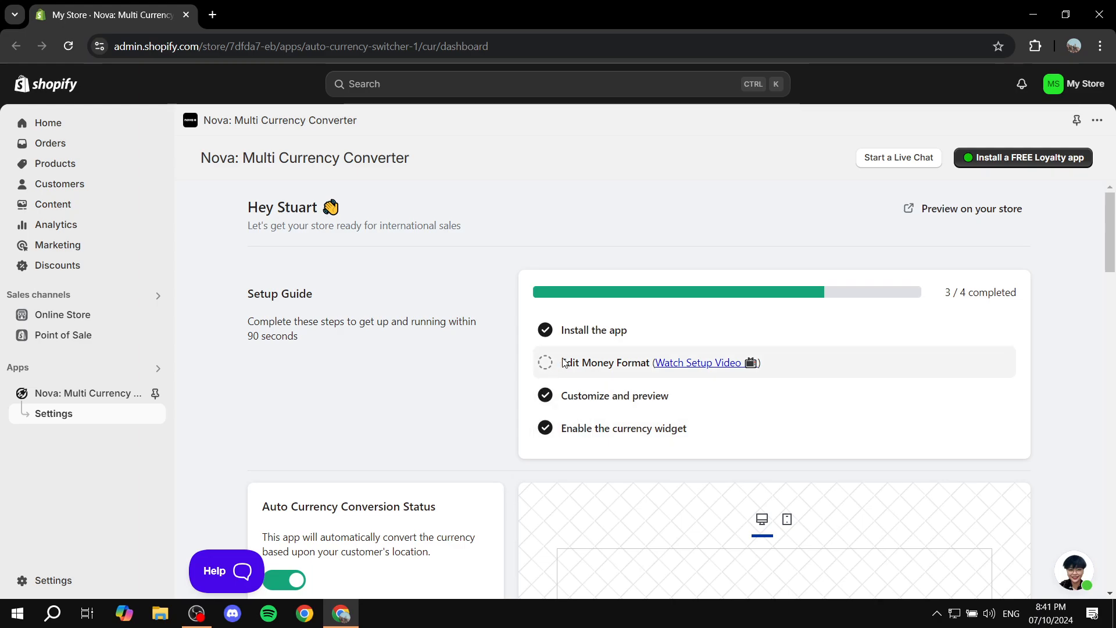
{"action": "mouse_move", "coordinate": [617, 382]}
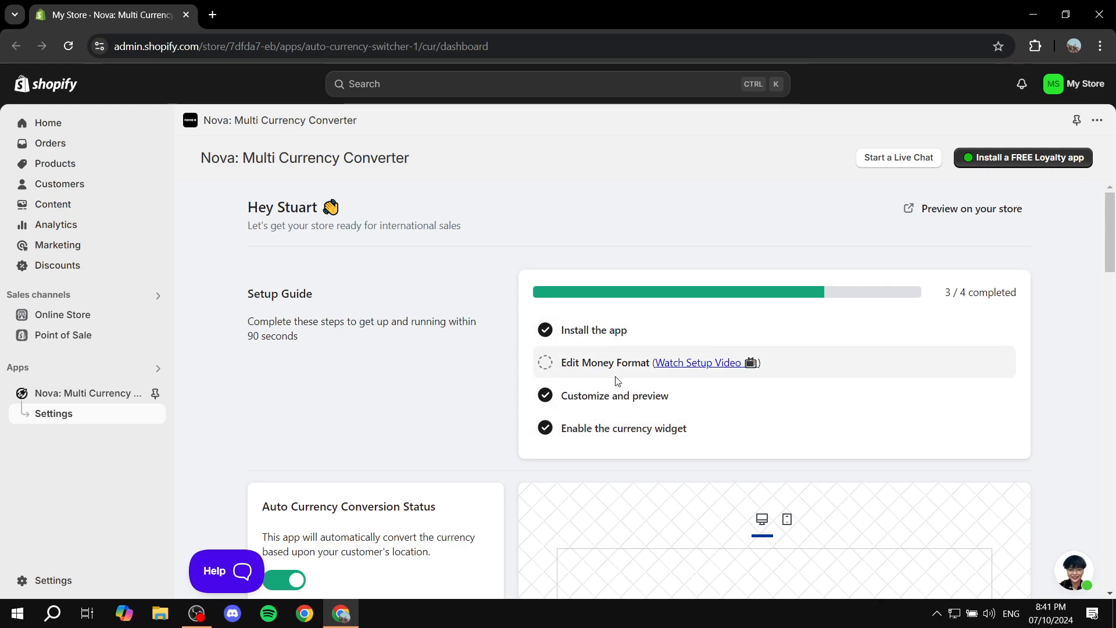
{"action": "mouse_move", "coordinate": [673, 382]}
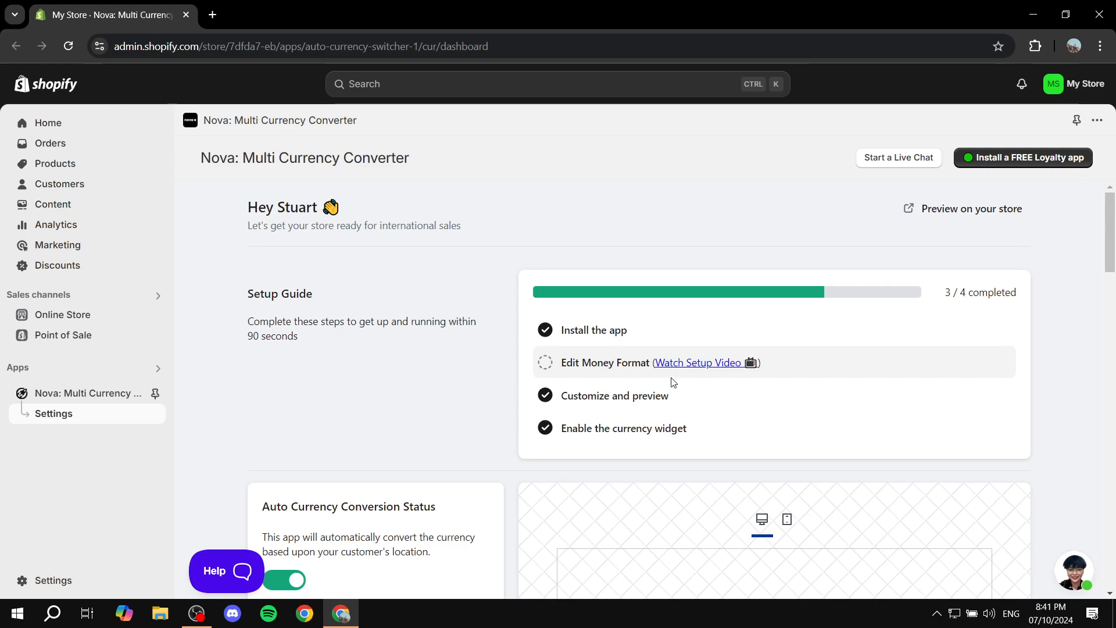
{"action": "mouse_move", "coordinate": [353, 511]}
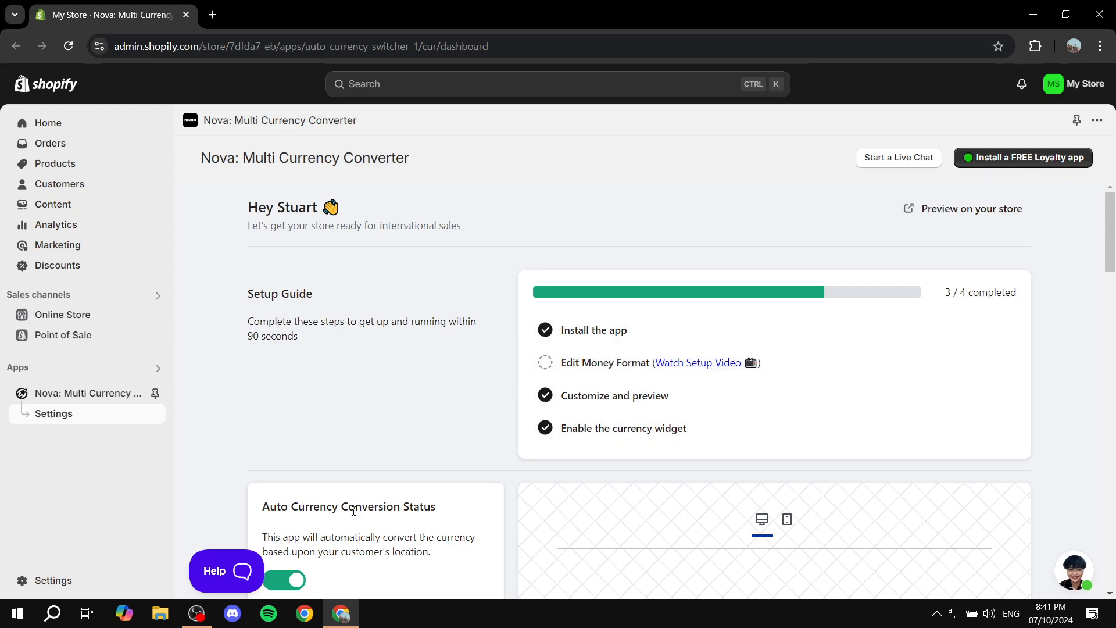
{"action": "mouse_move", "coordinate": [244, 573]}
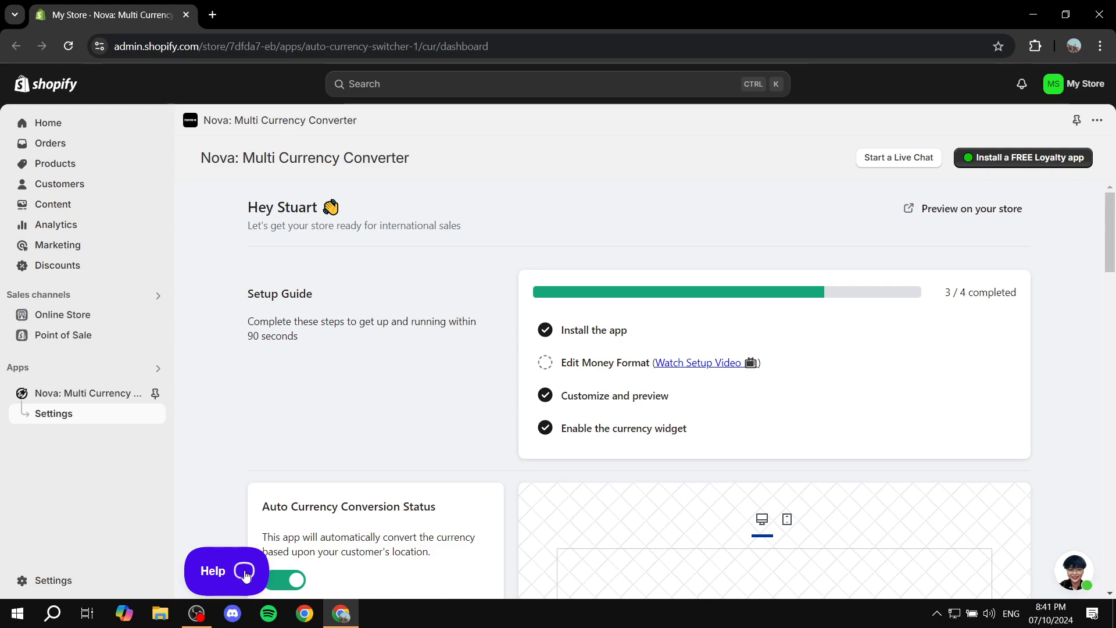
{"action": "mouse_move", "coordinate": [217, 590]}
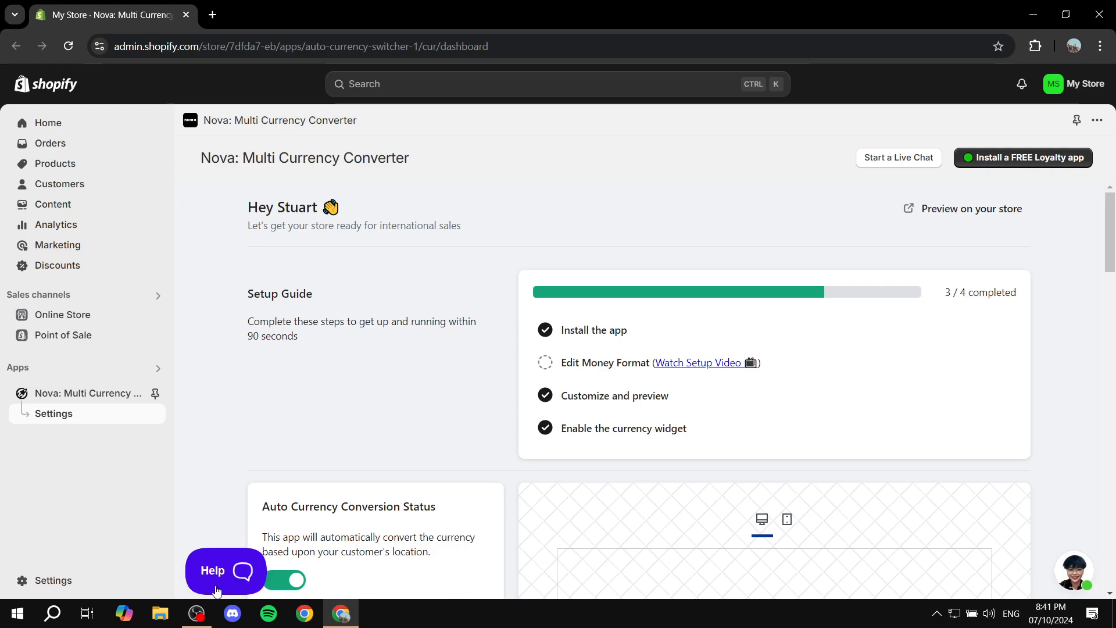
Step: Bring up the 'How to edit the money format' help article at its USD HTML snippets
{"action": "left_click", "coordinate": [226, 570]}
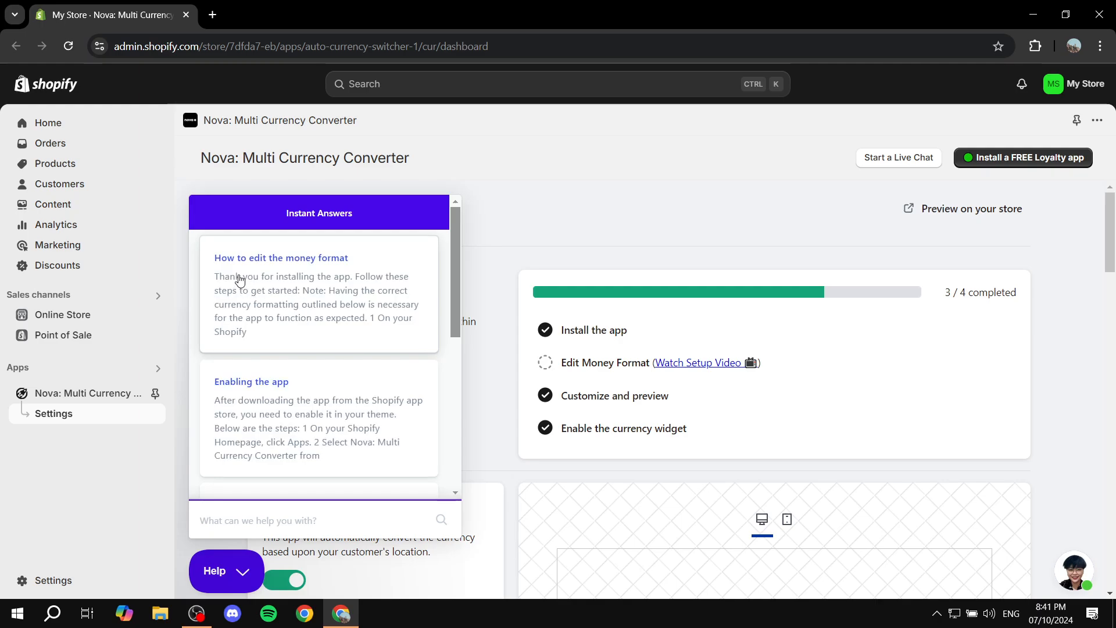
{"action": "mouse_move", "coordinate": [324, 268]}
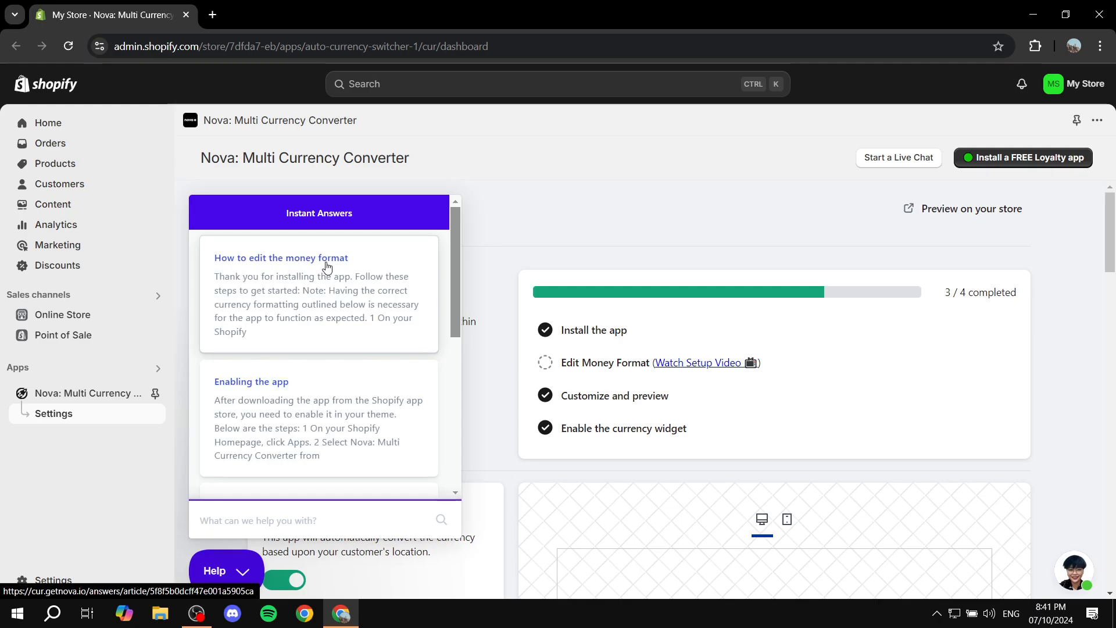
{"action": "left_click", "coordinate": [280, 258]}
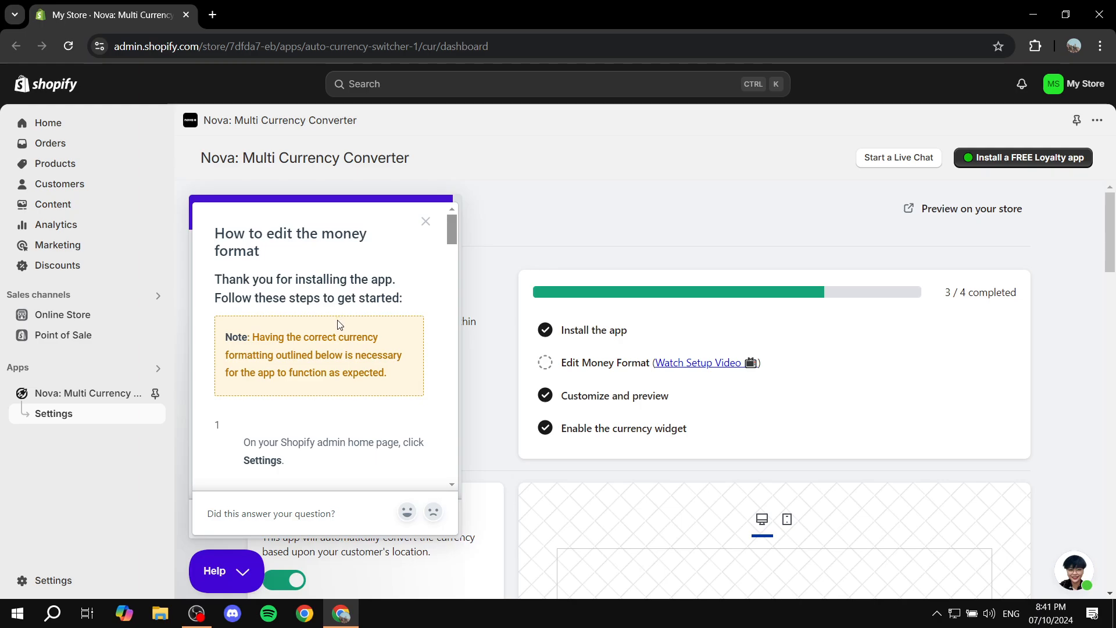
{"action": "scroll", "scroll_direction": "down", "scroll_amount": 3}
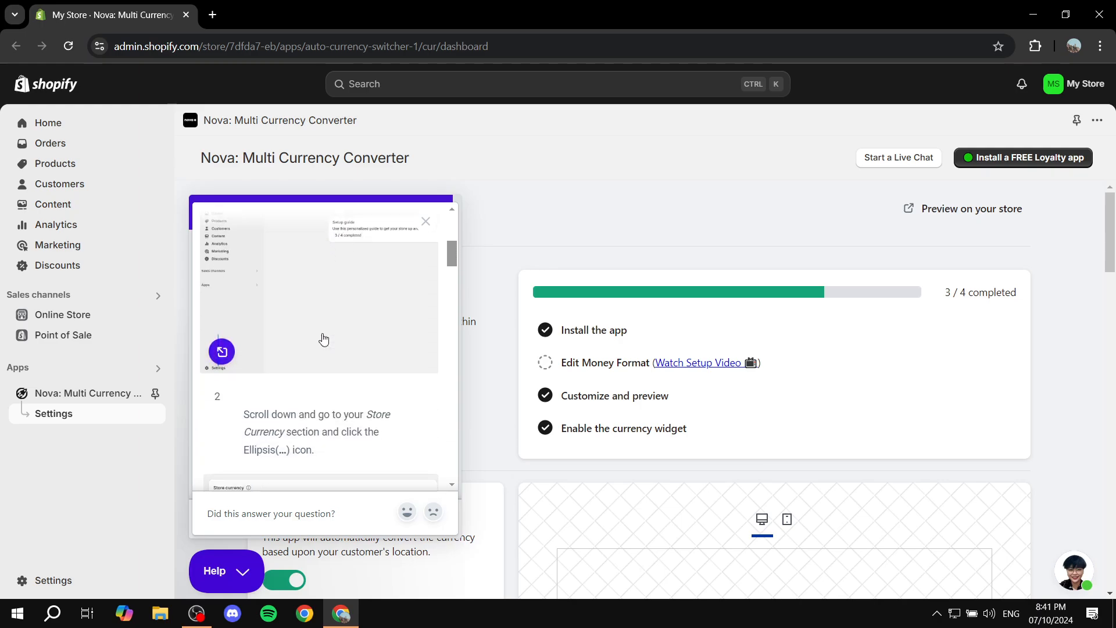
{"action": "scroll", "scroll_direction": "down", "scroll_amount": 3}
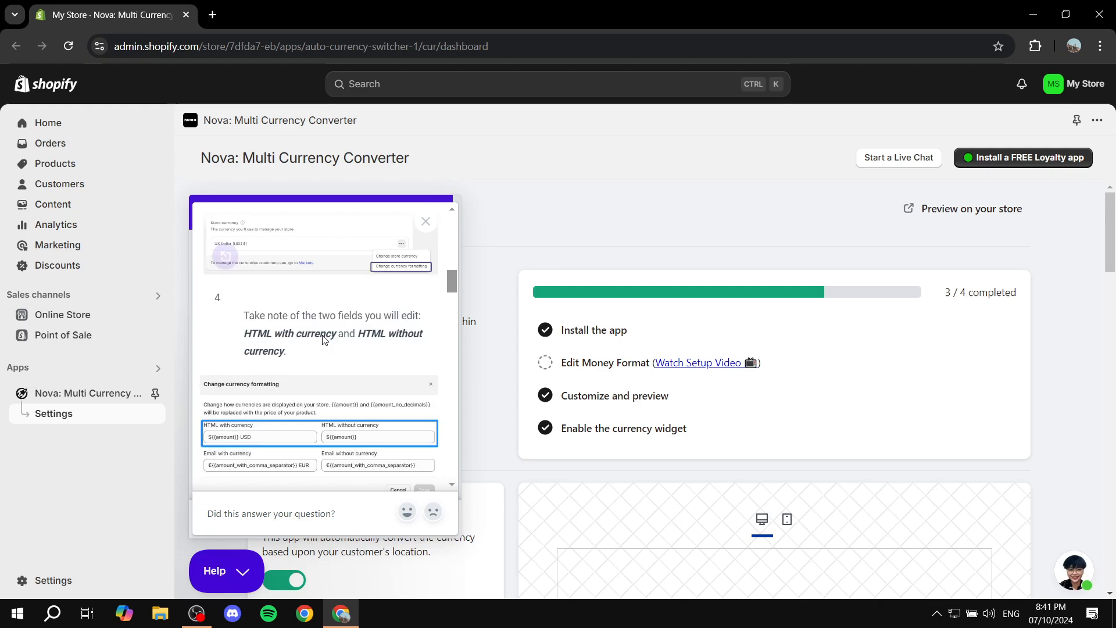
{"action": "scroll", "scroll_direction": "down", "scroll_amount": 3}
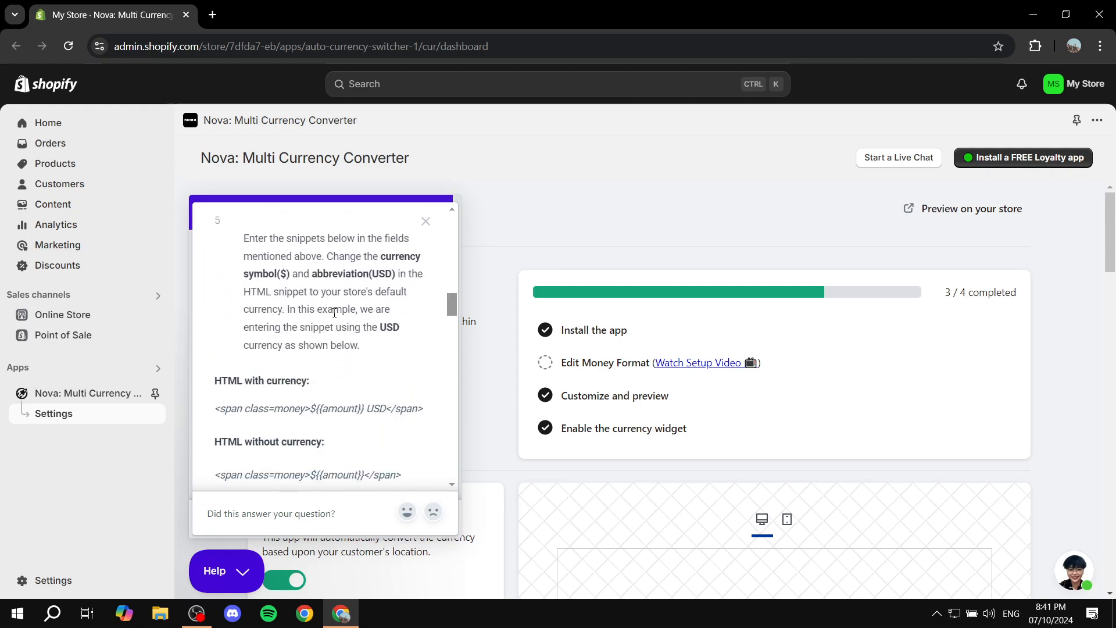
{"action": "scroll", "scroll_direction": "down", "scroll_amount": 3}
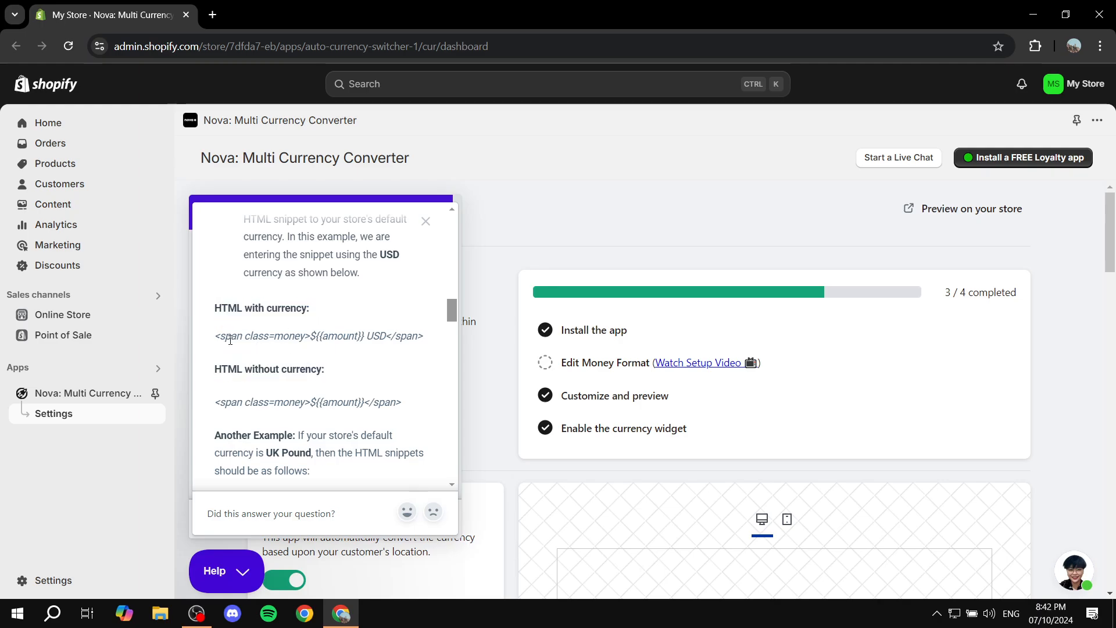
Step: Select and copy the USD with-currency and without-currency HTML snippets
{"action": "triple_click", "coordinate": [318, 335]}
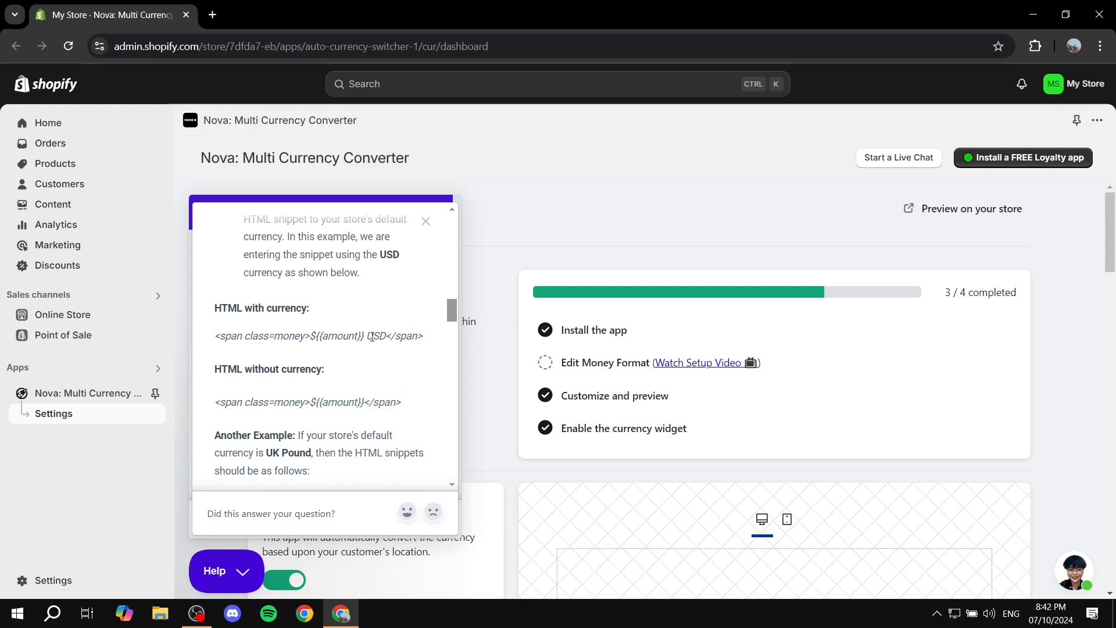
{"action": "double_click", "coordinate": [376, 336]}
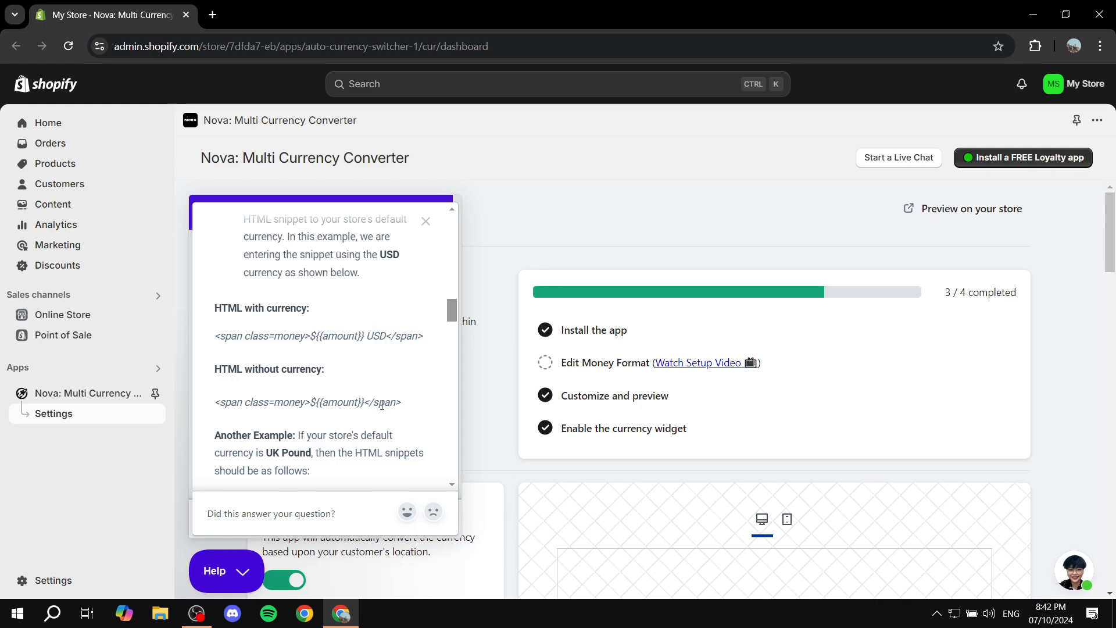
{"action": "scroll", "scroll_direction": "down", "scroll_amount": 3}
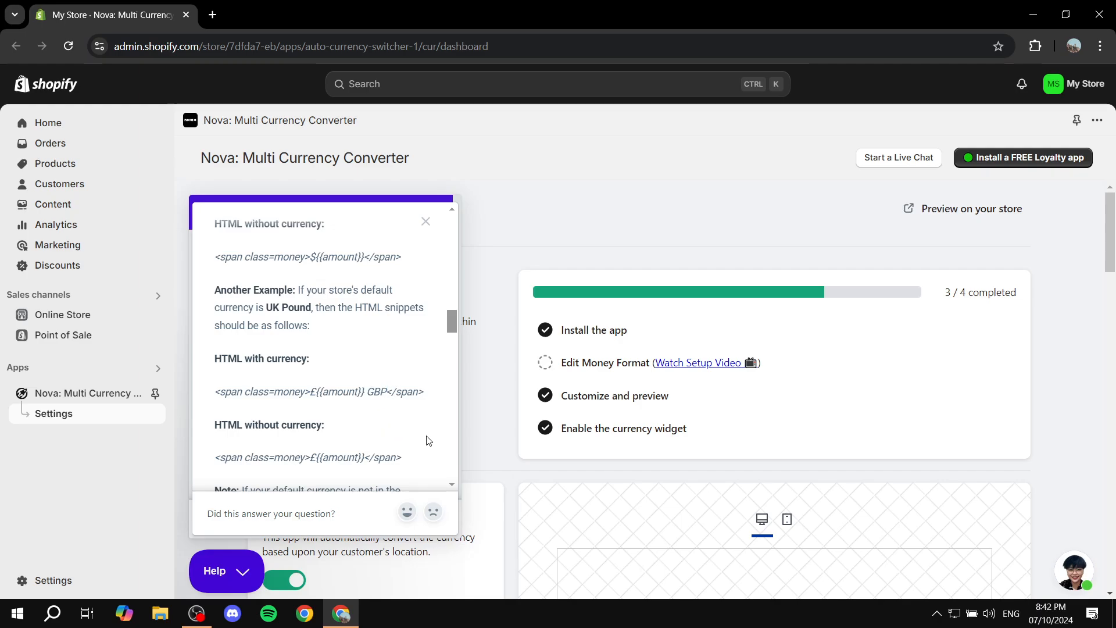
{"action": "scroll", "scroll_direction": "up", "scroll_amount": 3}
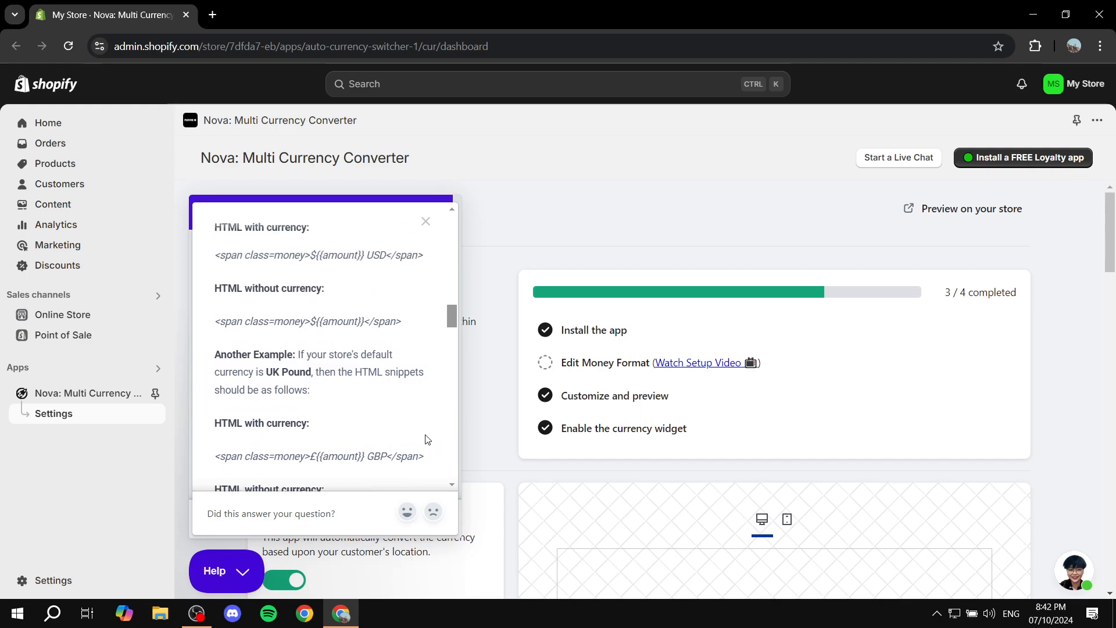
{"action": "scroll", "scroll_direction": "up", "scroll_amount": 3}
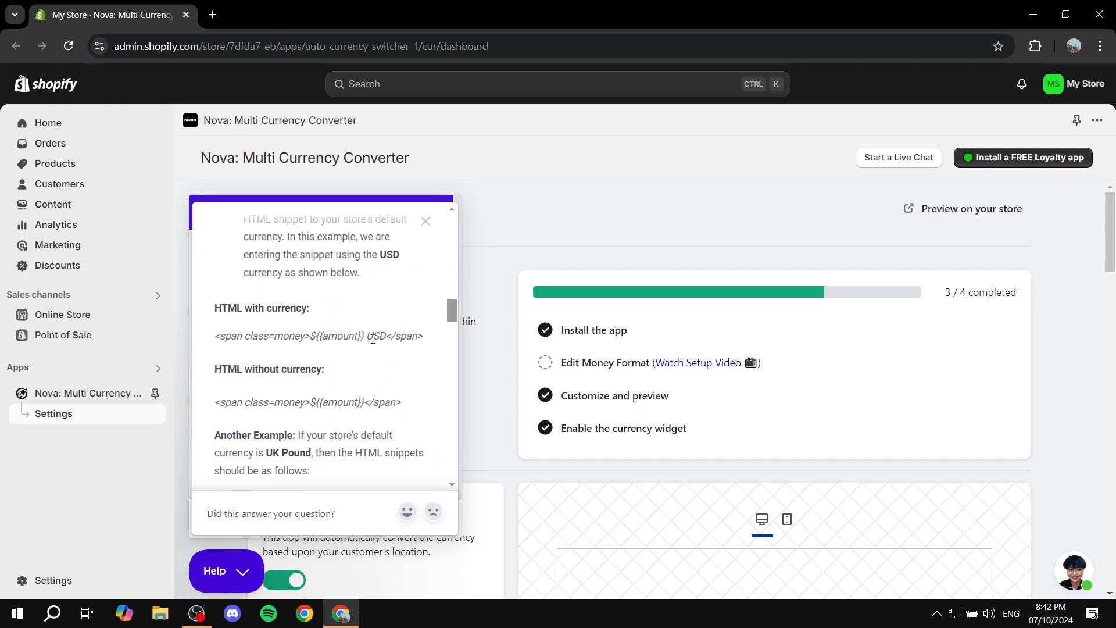
{"action": "mouse_move", "coordinate": [391, 385]}
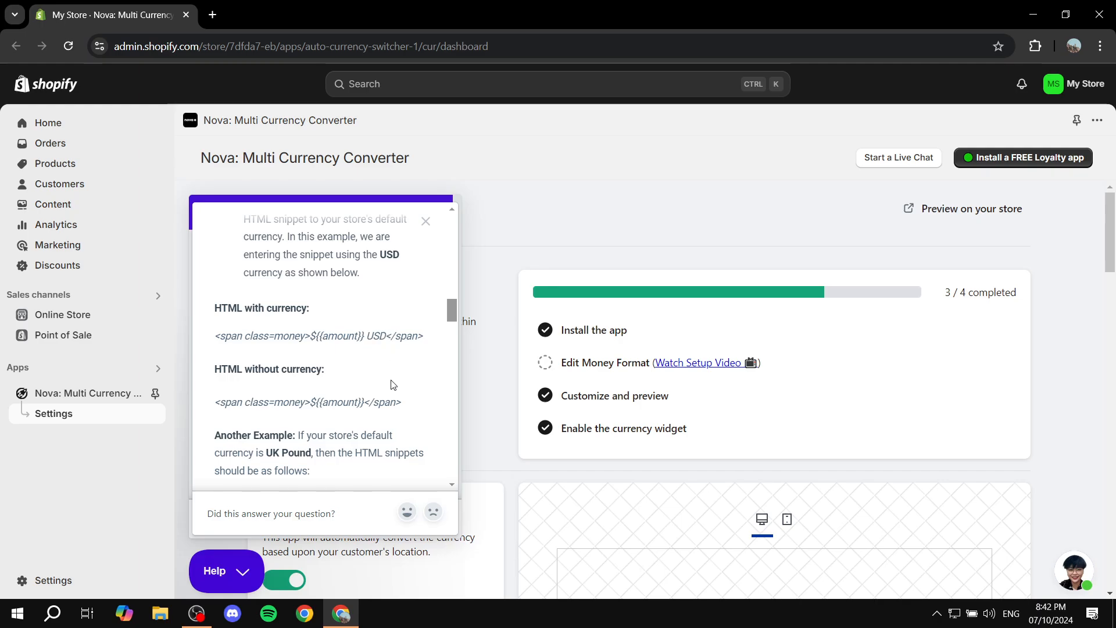
{"action": "mouse_move", "coordinate": [409, 280]}
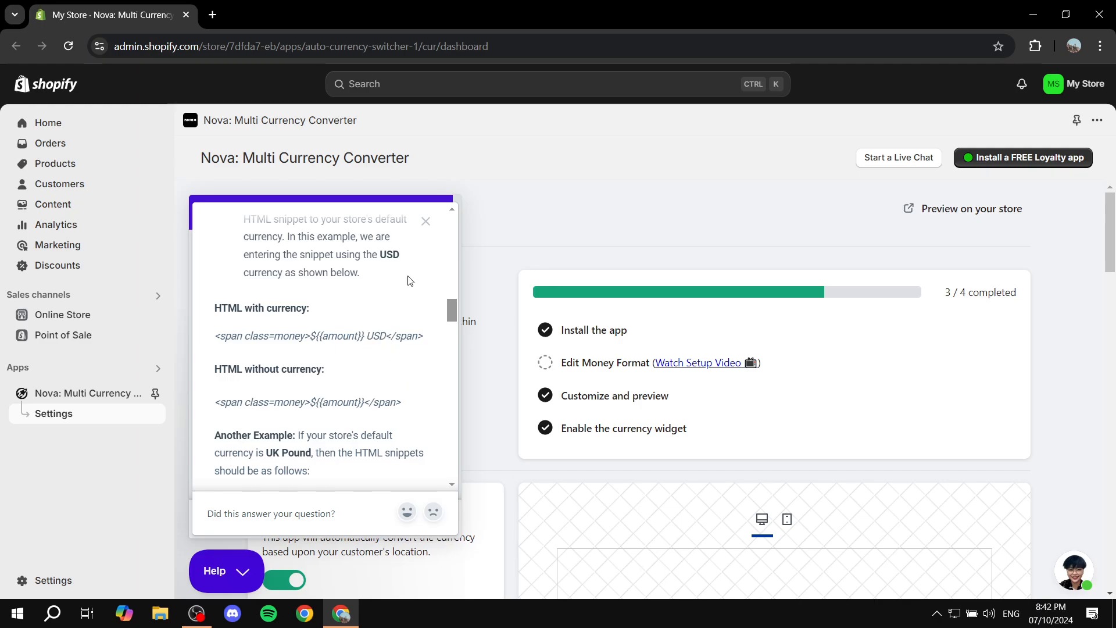
{"action": "mouse_move", "coordinate": [216, 342]}
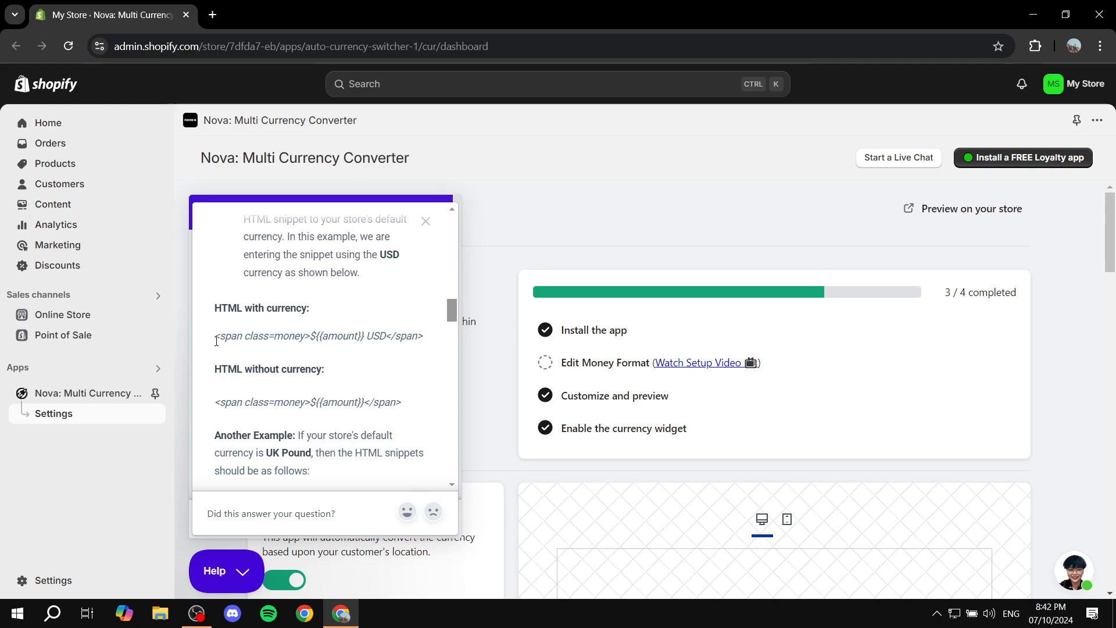
{"action": "mouse_move", "coordinate": [391, 348]}
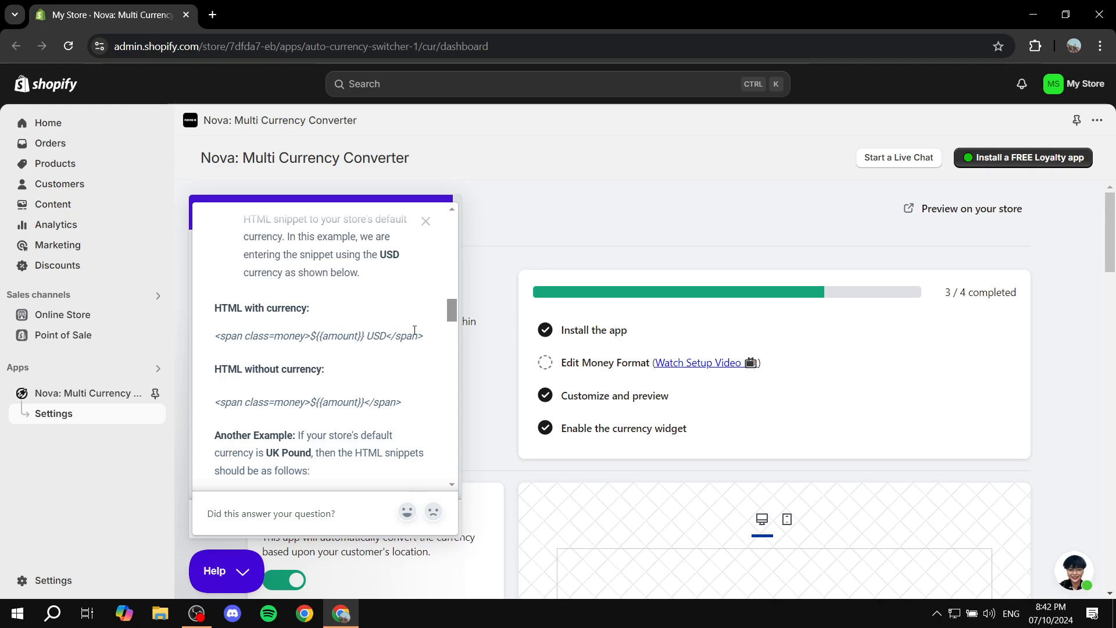
{"action": "mouse_move", "coordinate": [423, 417]}
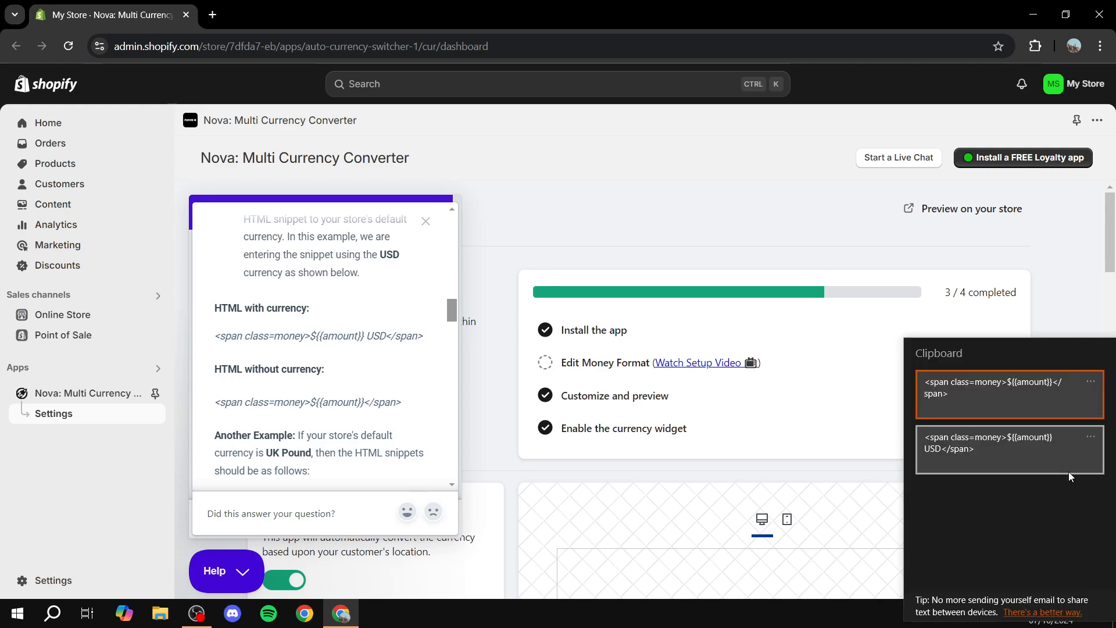
{"action": "mouse_move", "coordinate": [1022, 497]}
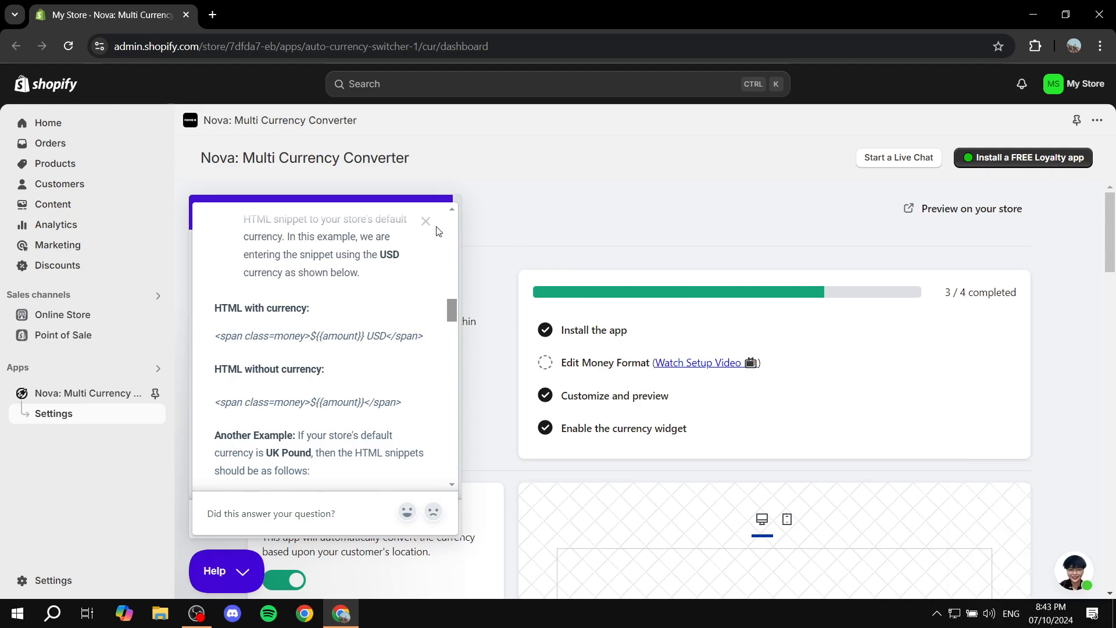
Step: Close the Nova help article after confirming both snippets are in clipboard history
{"action": "left_click", "coordinate": [425, 221]}
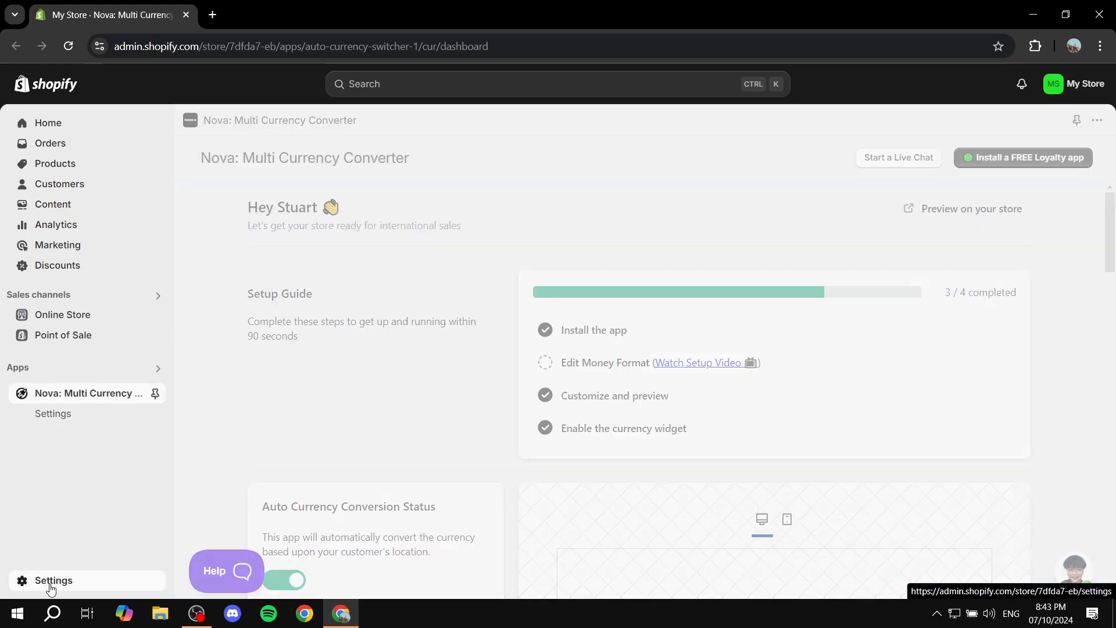
Step: Go to Settings > General and highlight the store's default currency name (AED)
{"action": "left_click", "coordinate": [52, 580]}
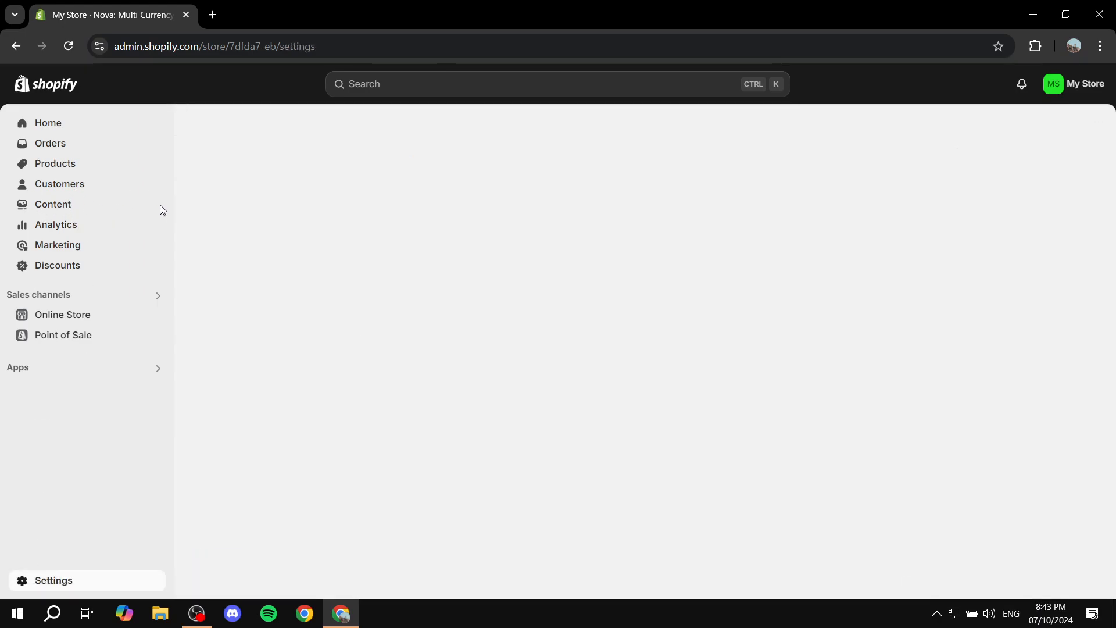
{"action": "left_click", "coordinate": [53, 580]}
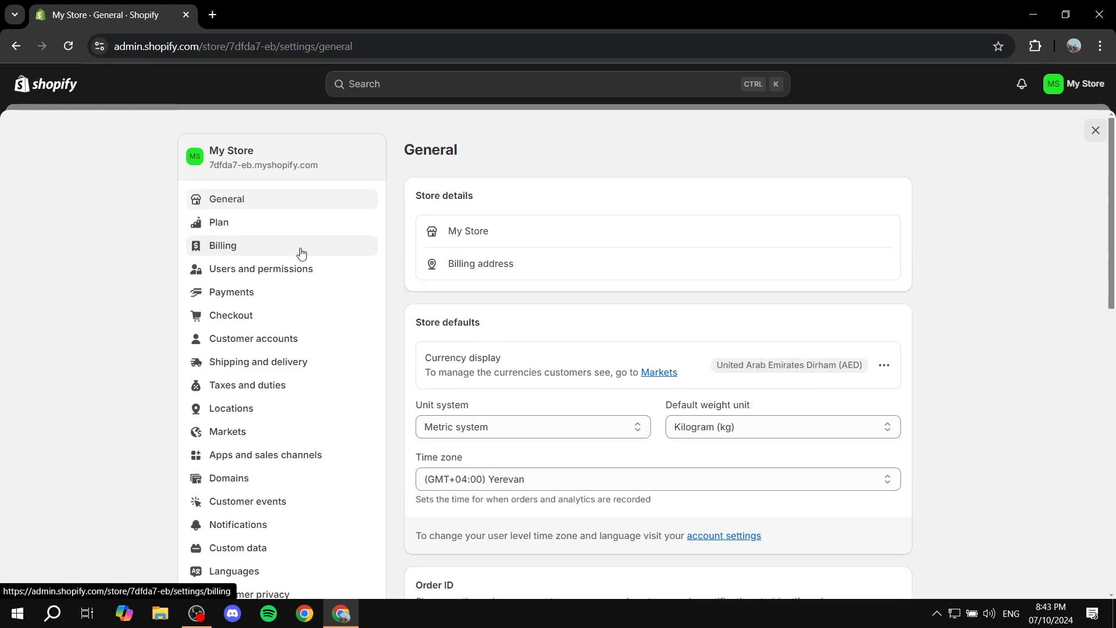
{"action": "left_click", "coordinate": [480, 264]}
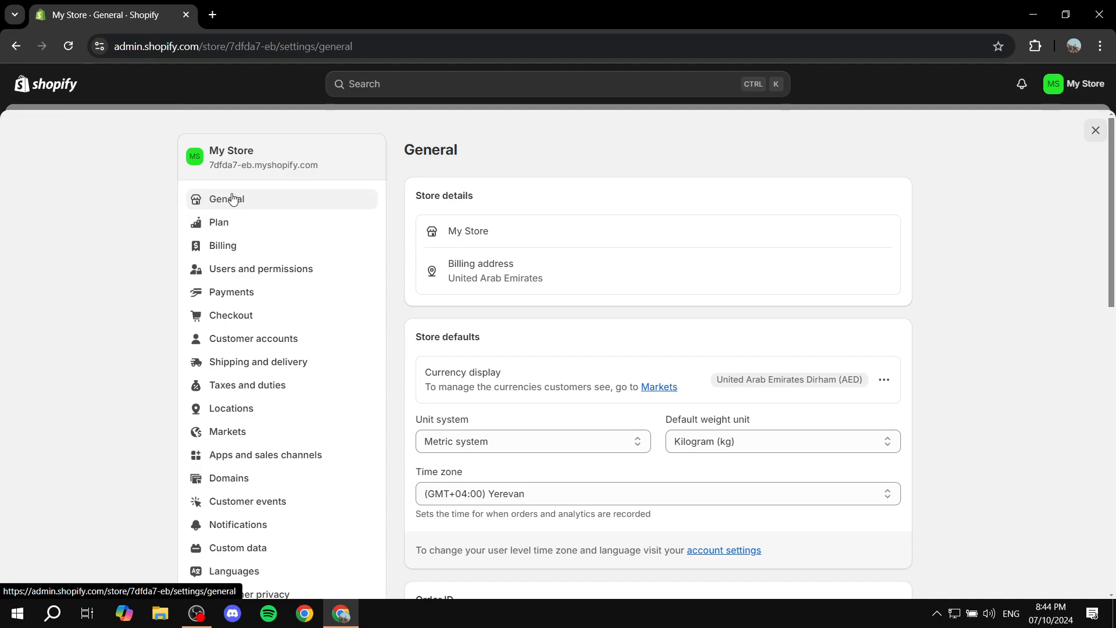
{"action": "double_click", "coordinate": [772, 379]}
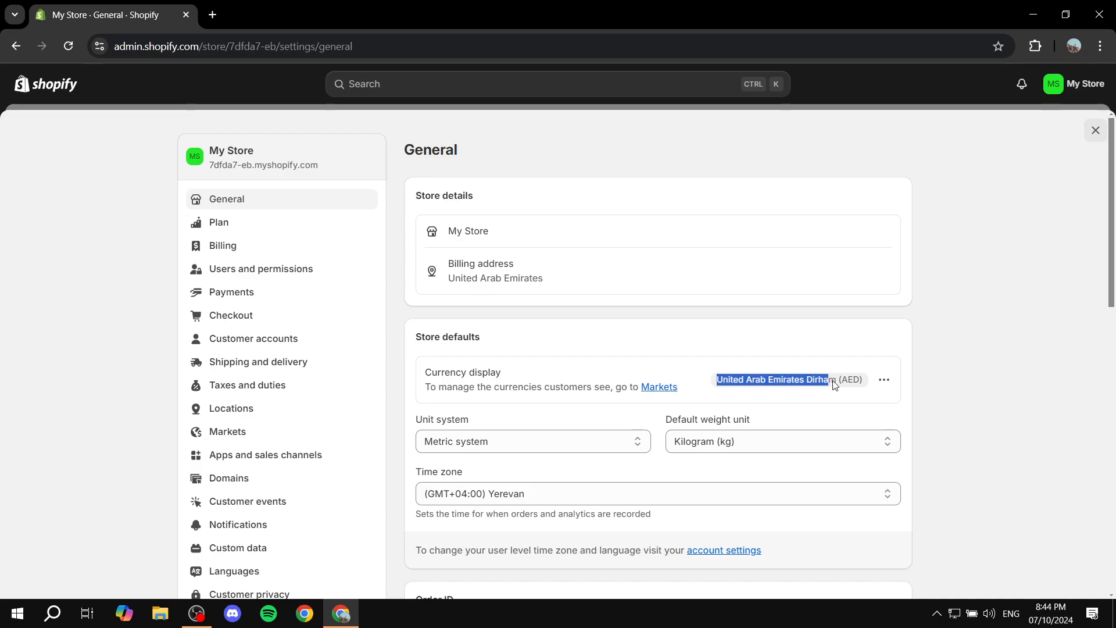
{"action": "mouse_move", "coordinate": [758, 391]}
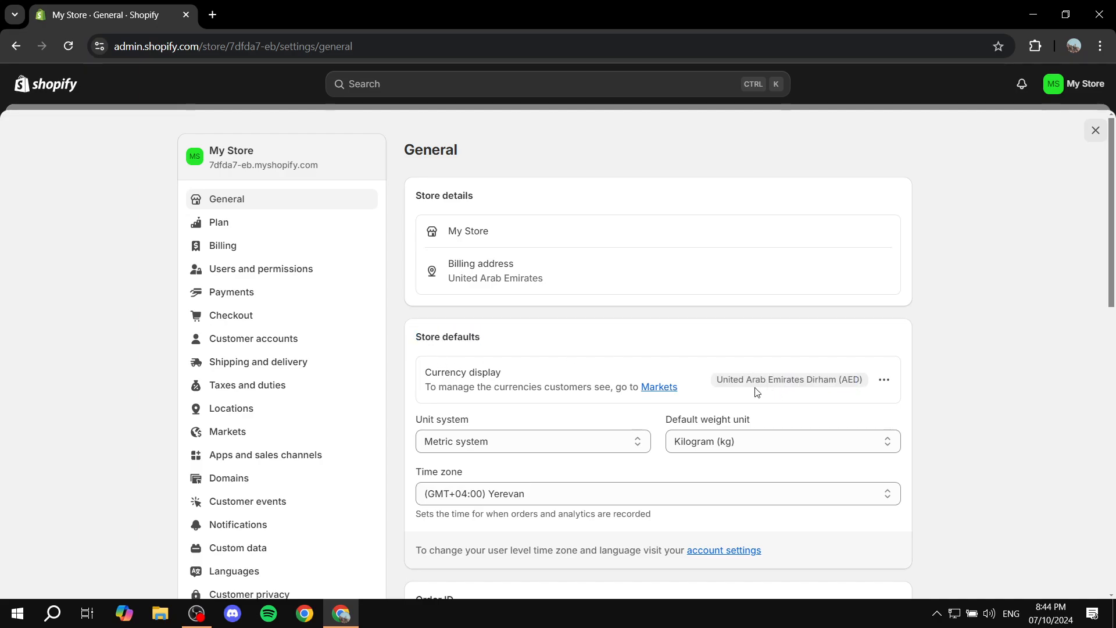
Step: Choose Change currency formatting from the Currency display ⋯ menu
{"action": "left_click", "coordinate": [883, 379]}
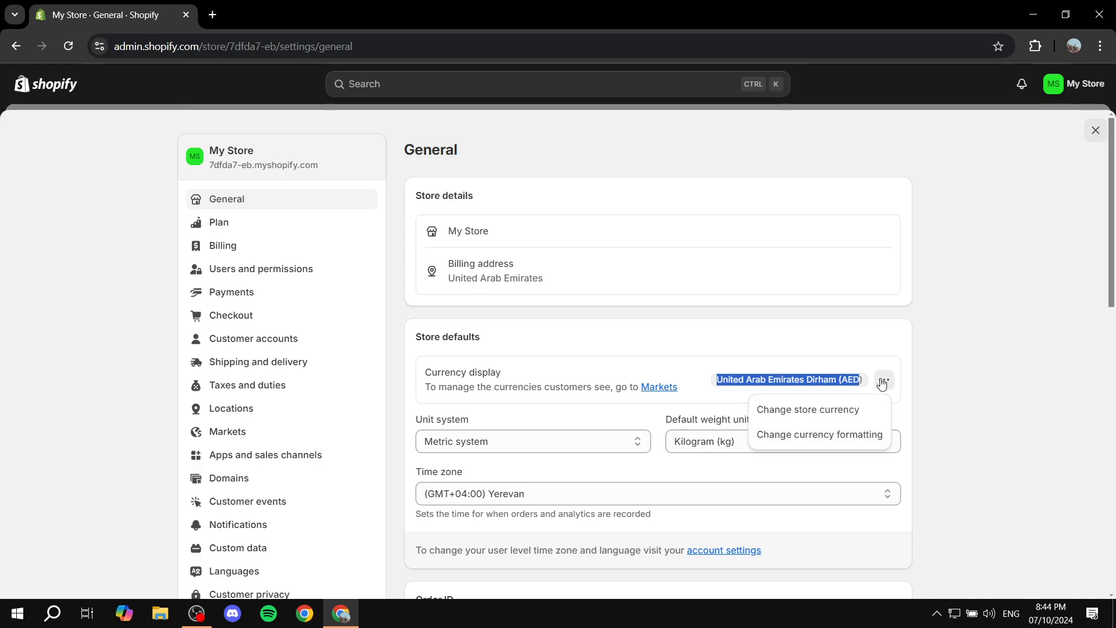
{"action": "mouse_move", "coordinate": [820, 433]}
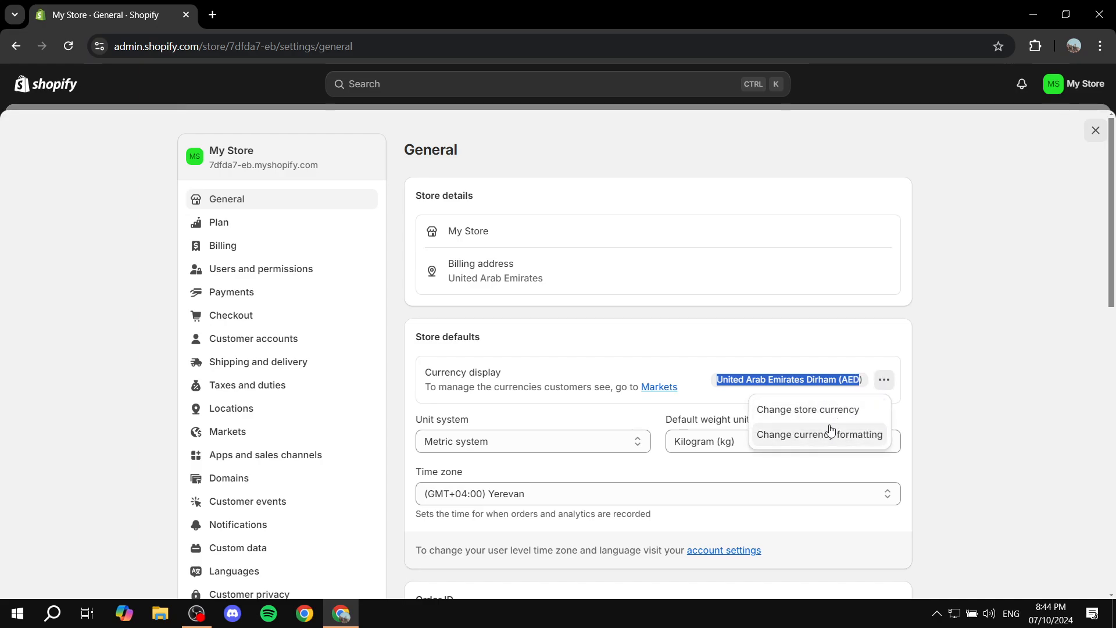
{"action": "mouse_move", "coordinate": [897, 389]}
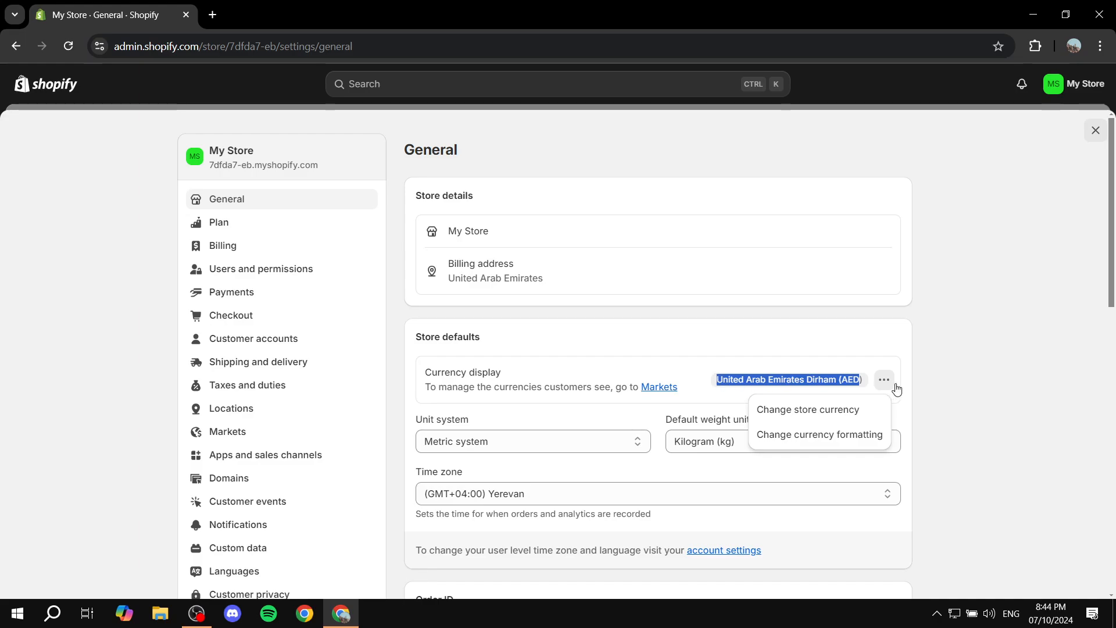
{"action": "mouse_move", "coordinate": [819, 434]}
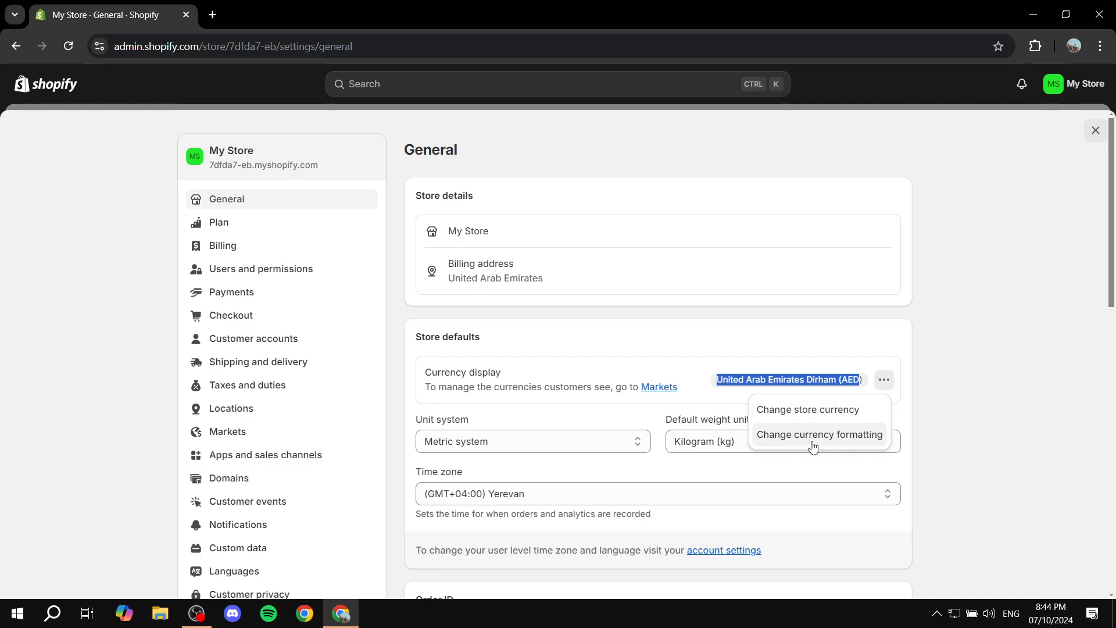
{"action": "left_click", "coordinate": [819, 434]}
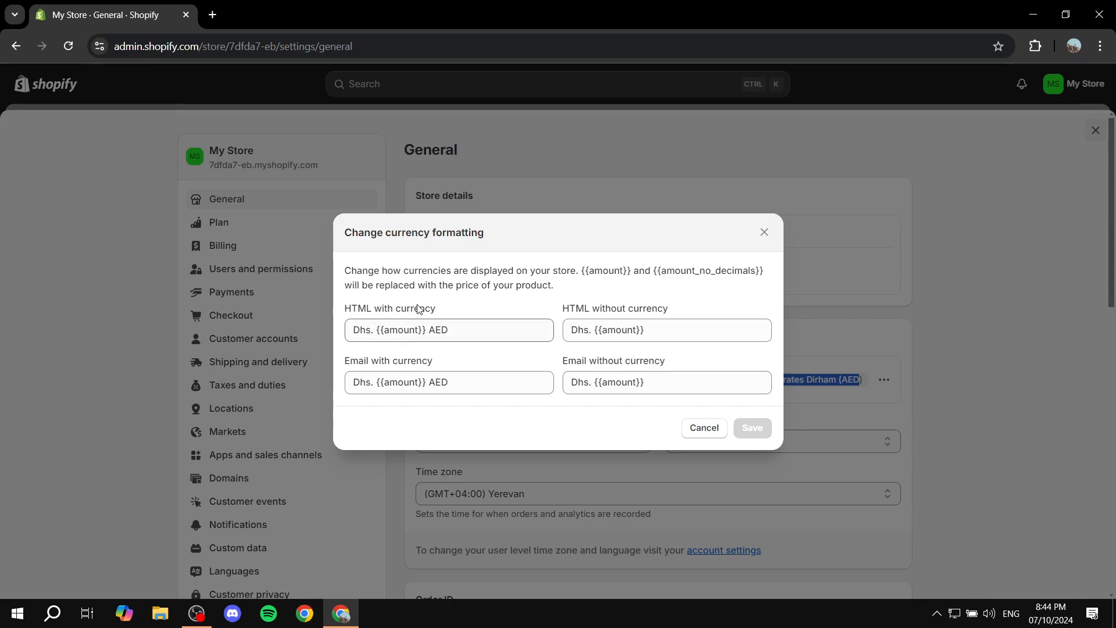
{"action": "mouse_move", "coordinate": [519, 294]}
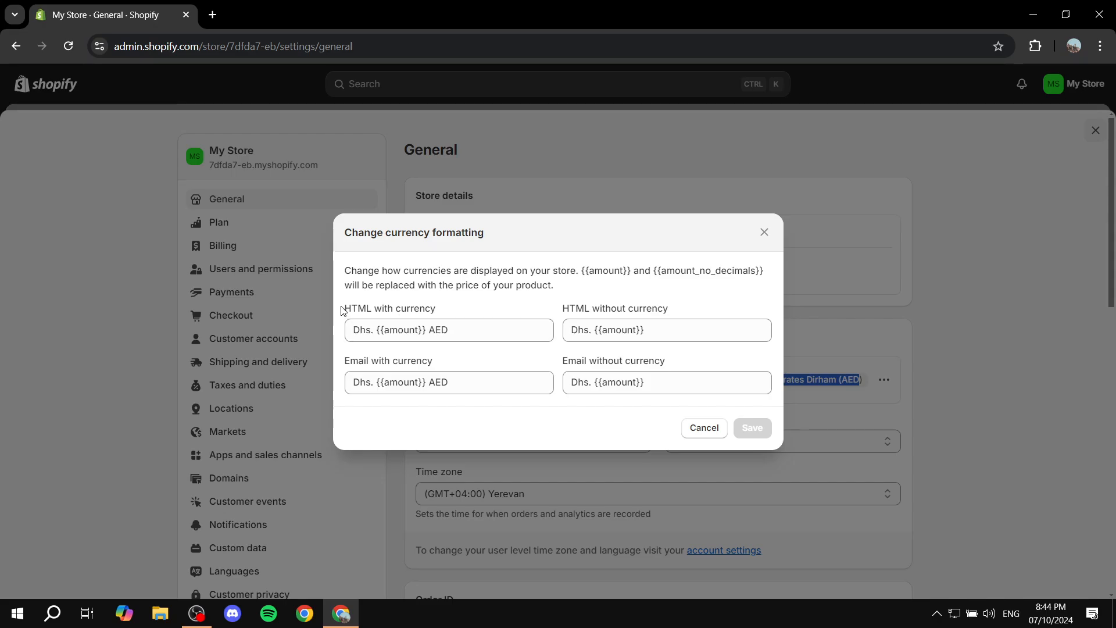
Step: Select the old 'Dhs. {{amount}} AED' text in the HTML with currency field for removal
{"action": "double_click", "coordinate": [390, 308]}
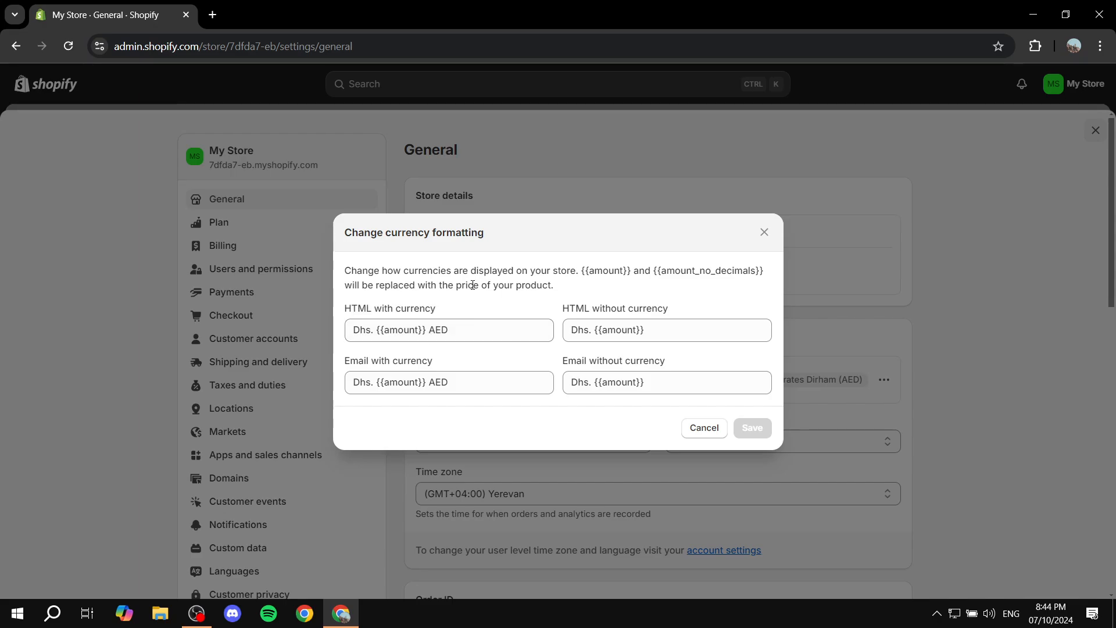
{"action": "double_click", "coordinate": [433, 329]}
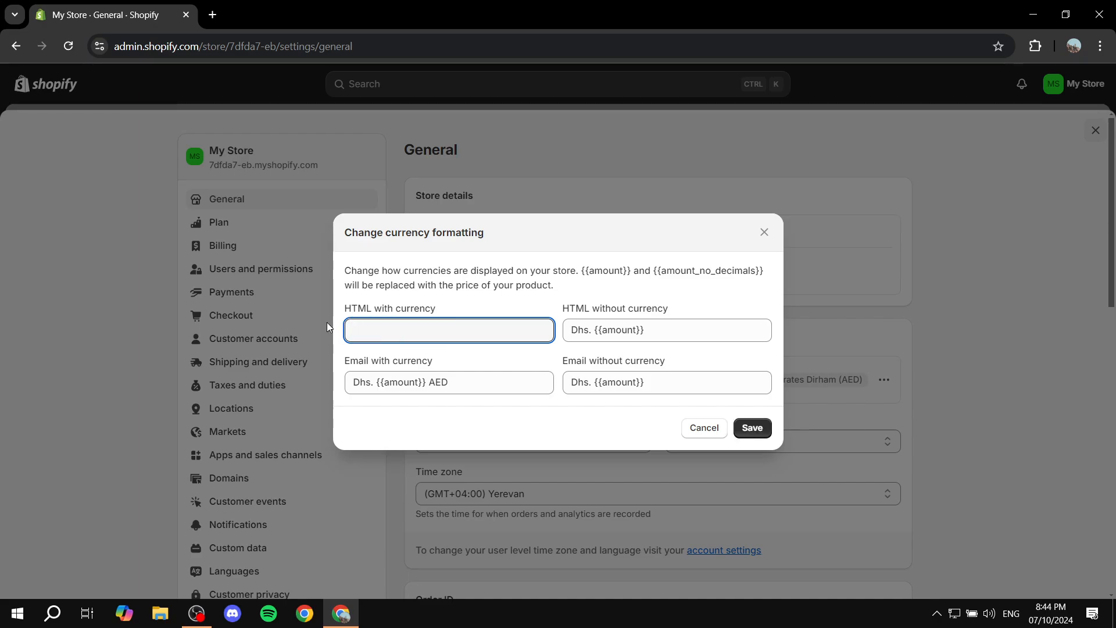
Step: Paste the money span snippet into HTML with currency and add AED so it reads ${{amount}} AED
{"action": "left_click", "coordinate": [449, 329]}
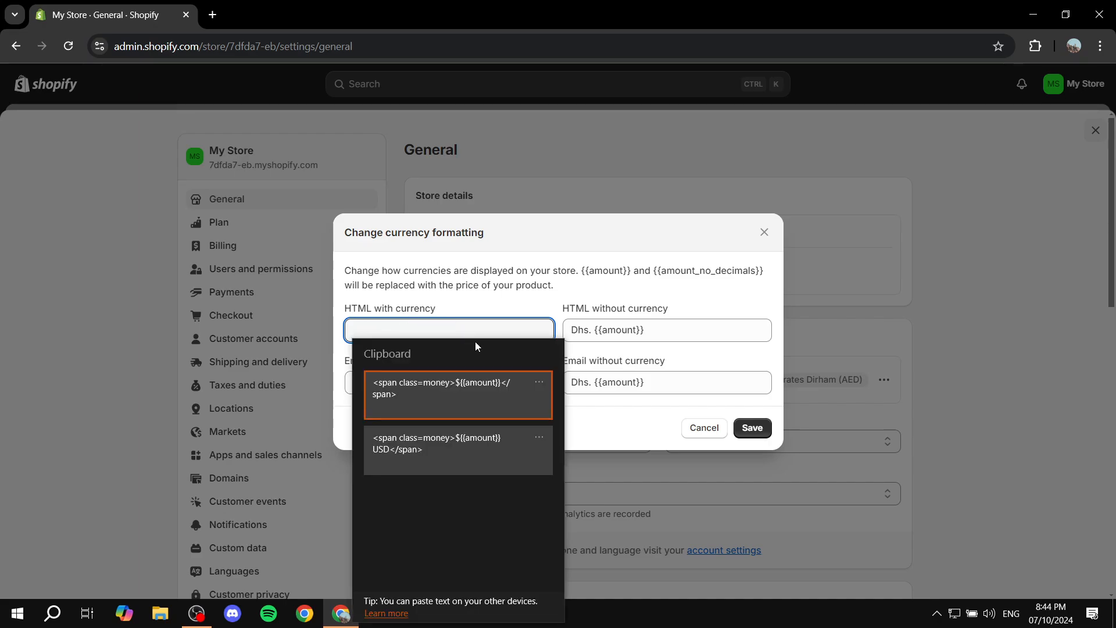
{"action": "mouse_move", "coordinate": [446, 456]}
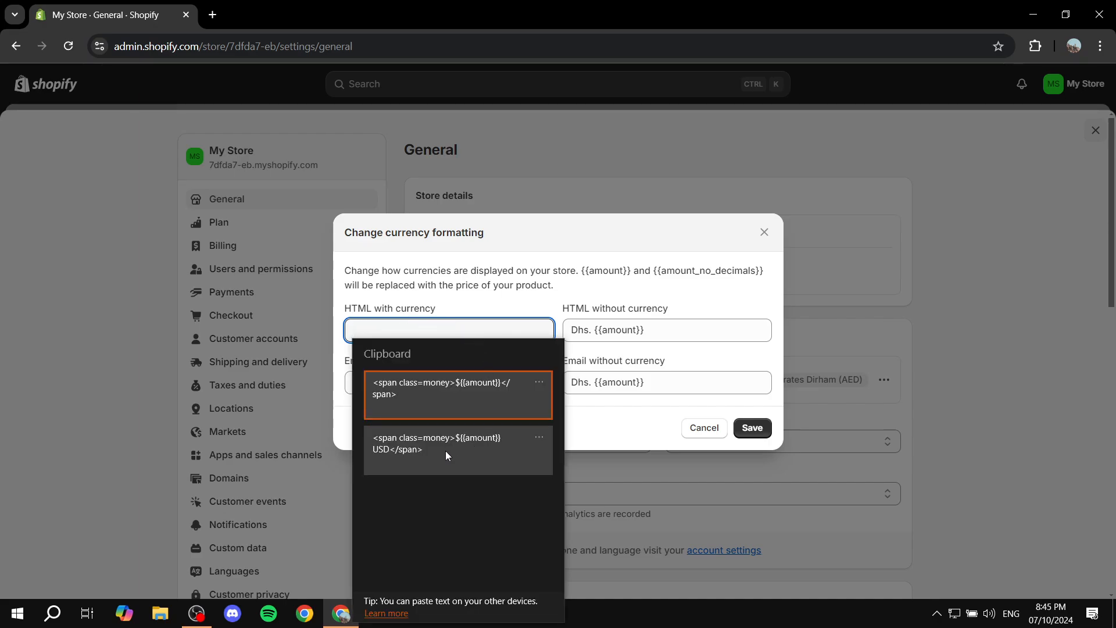
{"action": "left_click", "coordinate": [436, 443]}
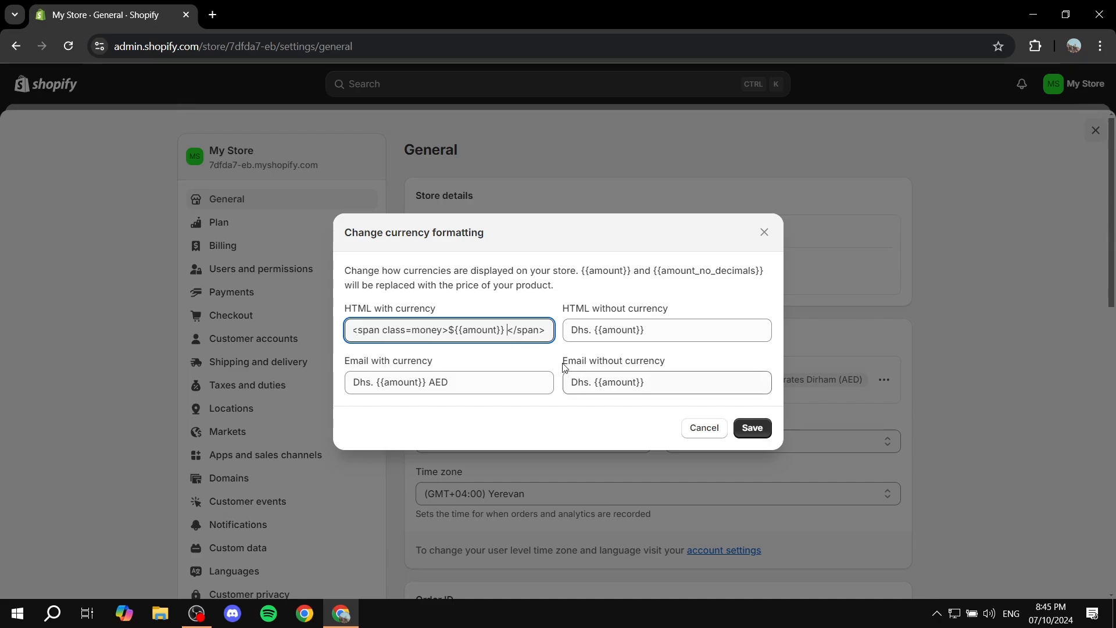
{"action": "type", "text": "AED"}
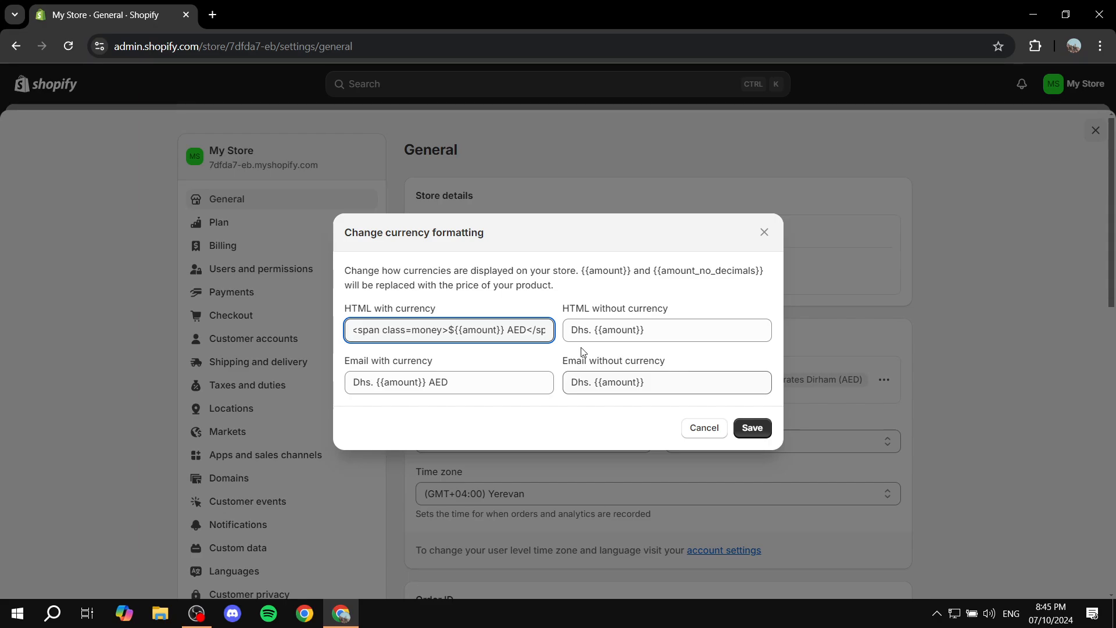
Step: Replace HTML without currency with <span class=money>${{amount}}</span> and save the currency formatting
{"action": "triple_click", "coordinate": [666, 329]}
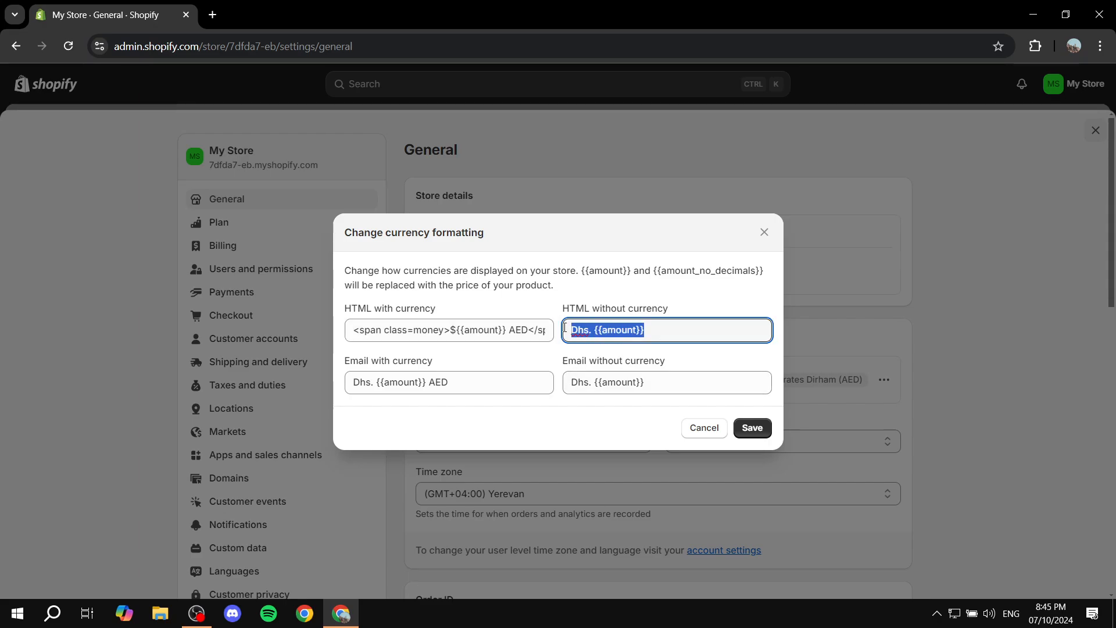
{"action": "key", "text": "Delete"}
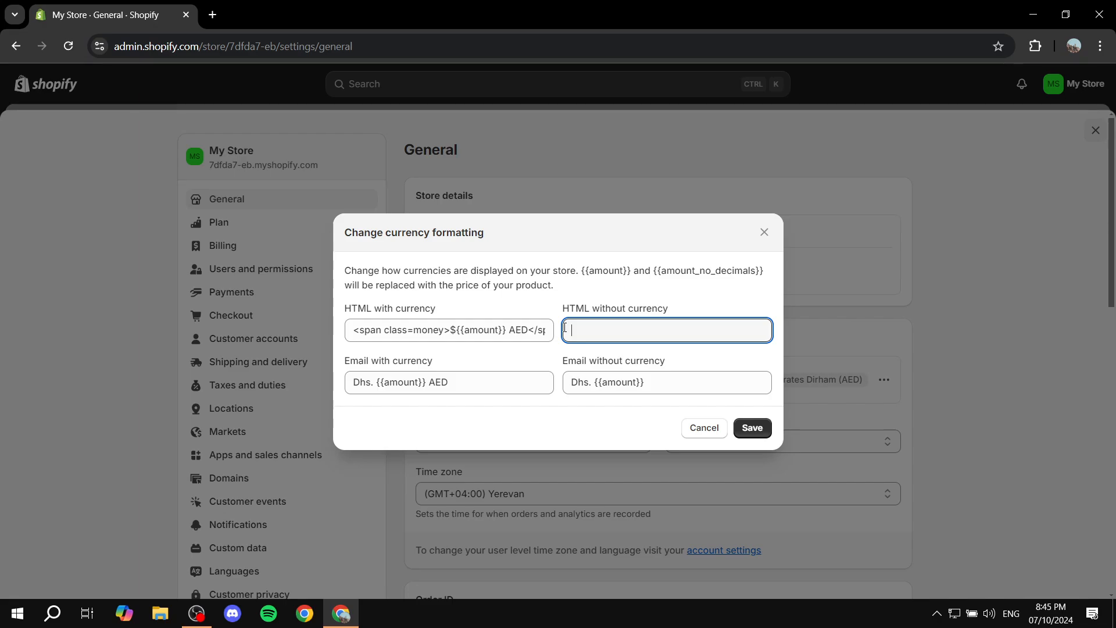
{"action": "type", "text": "<span class=money>${{amount}}</span>"}
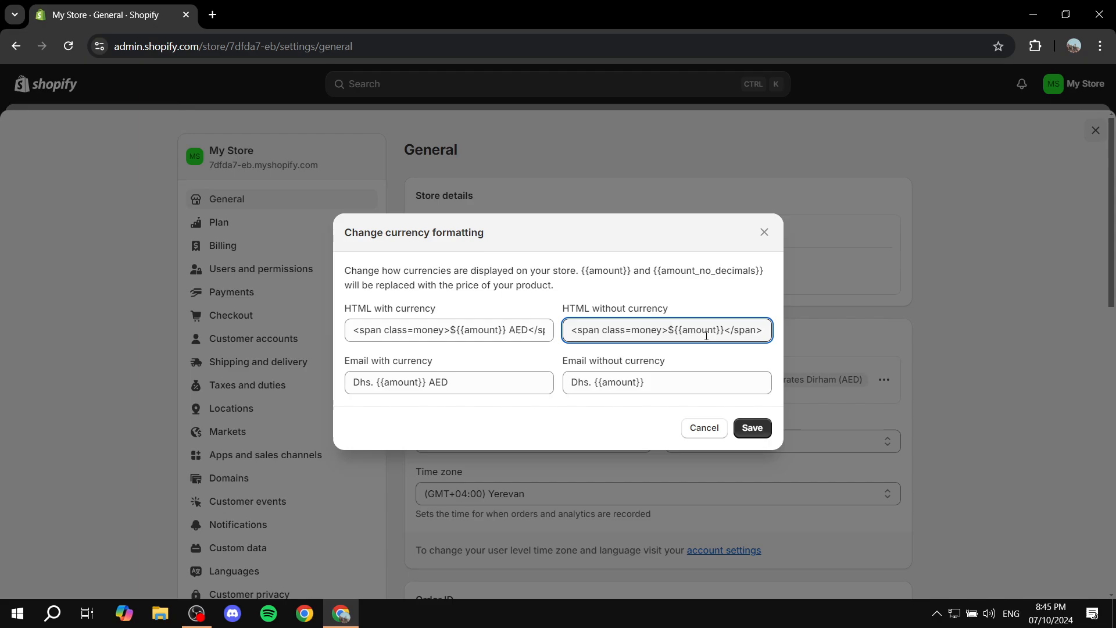
{"action": "left_click", "coordinate": [751, 428]}
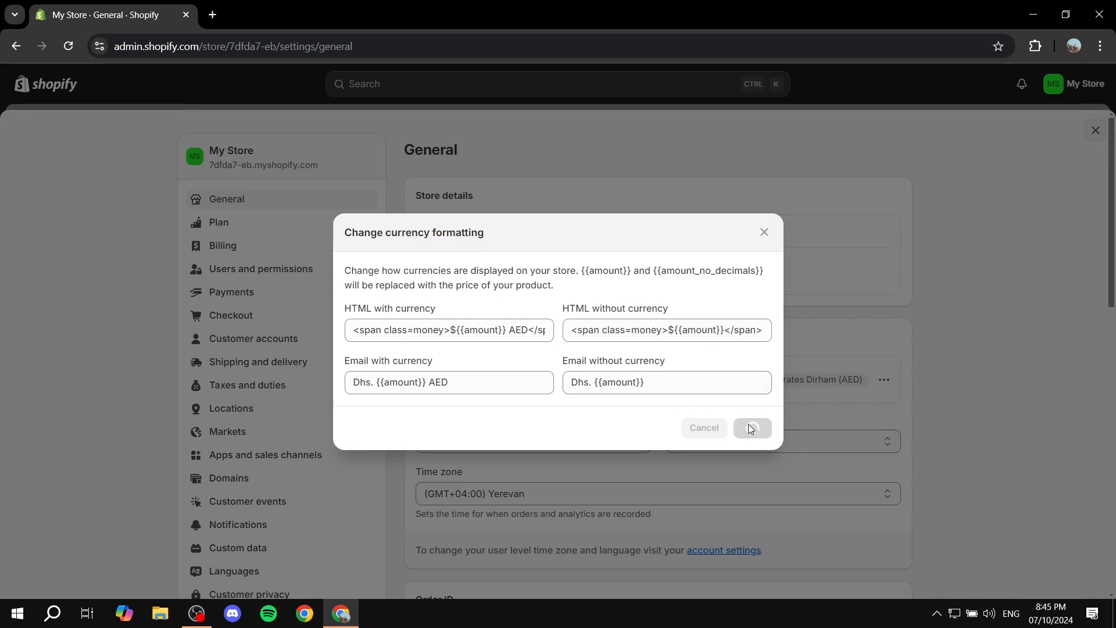
{"action": "left_click", "coordinate": [751, 427]}
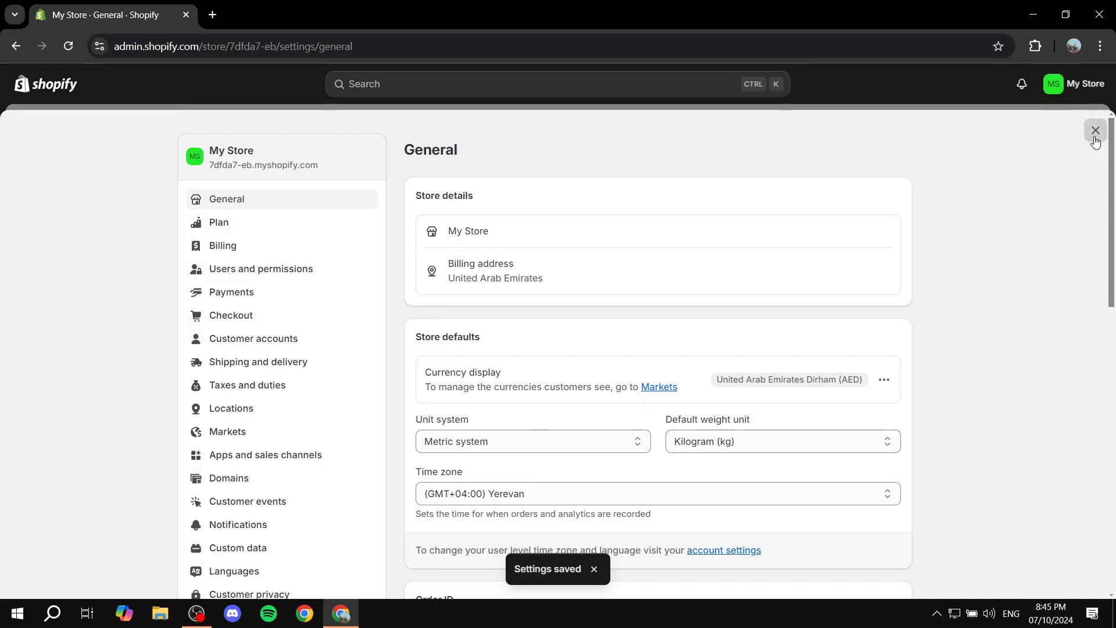
Step: Close store settings and view the Nova dashboard's setup guide at 4 of 4 completed
{"action": "left_click", "coordinate": [1095, 132]}
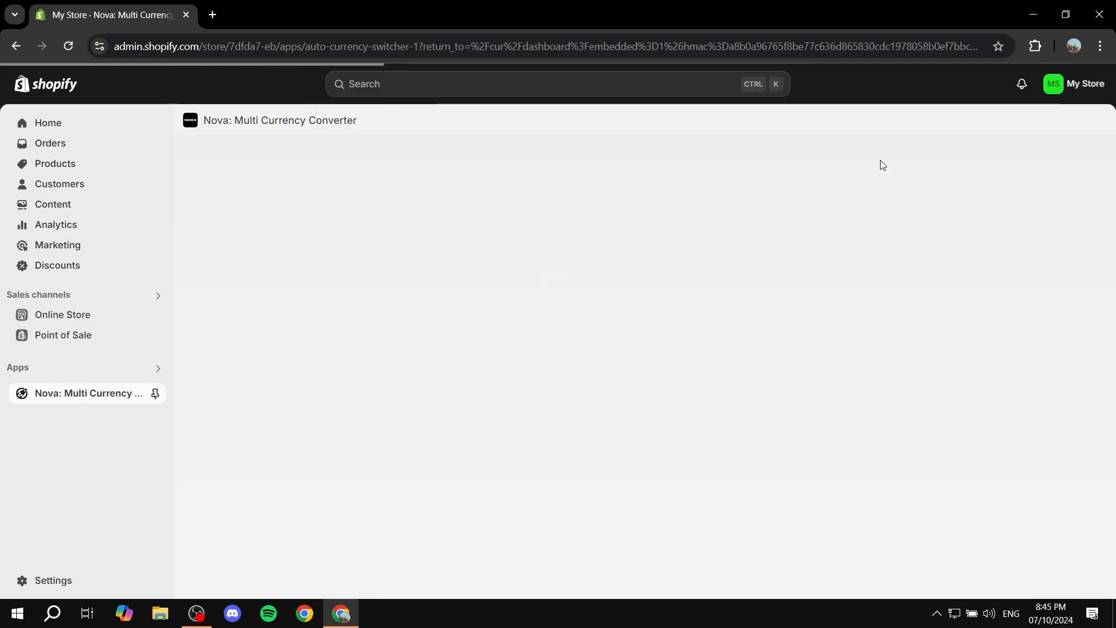
{"action": "left_click", "coordinate": [89, 393]}
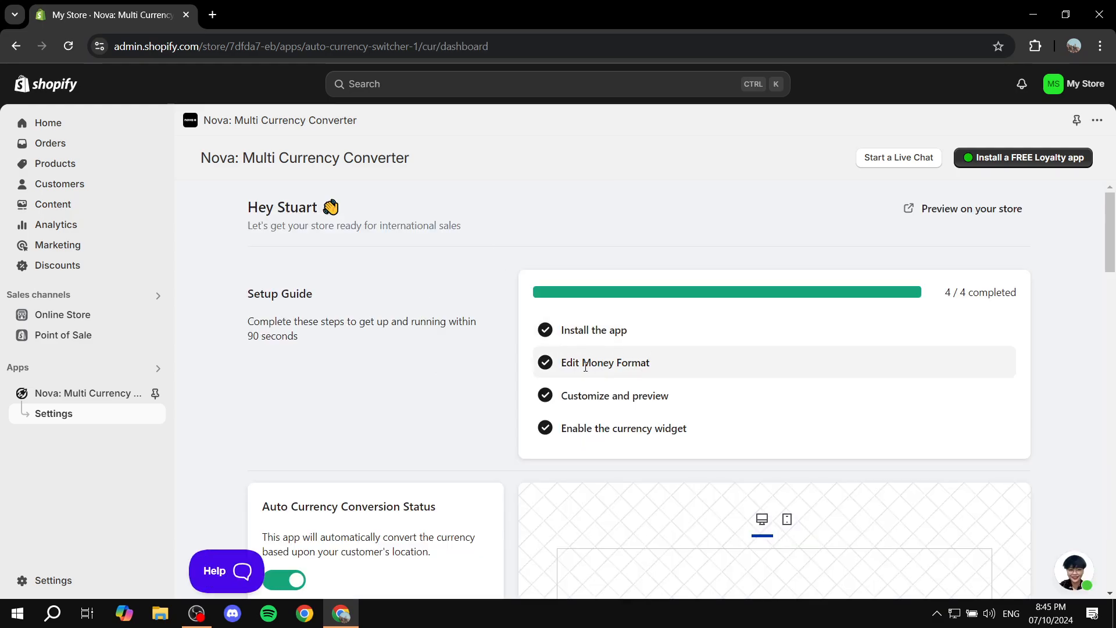
{"action": "scroll", "scroll_direction": "down", "scroll_amount": 3}
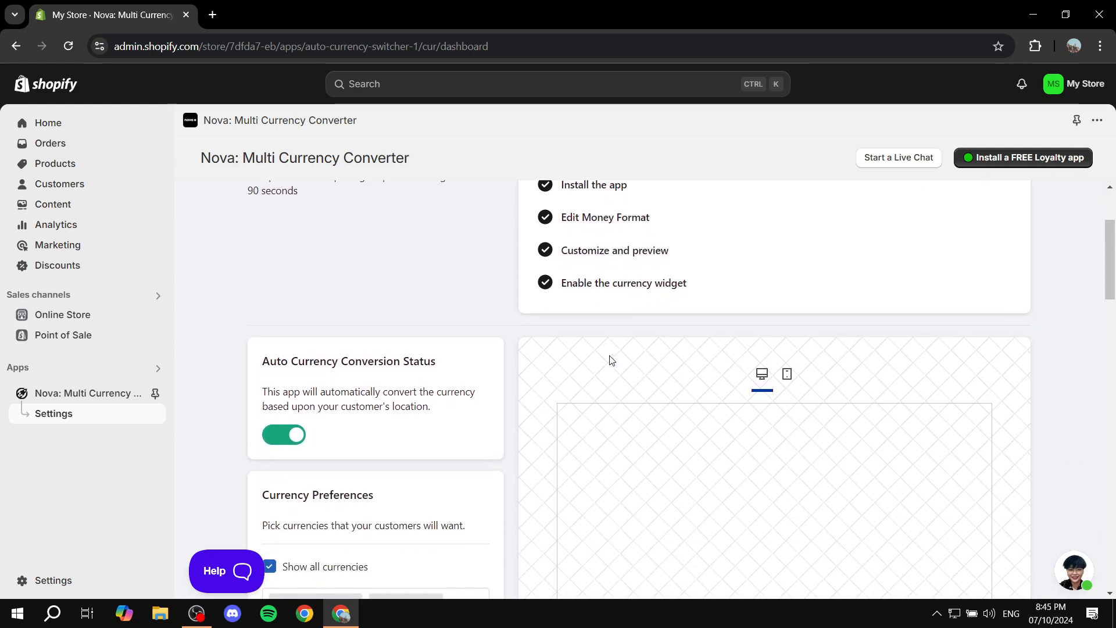
{"action": "scroll", "scroll_direction": "down", "scroll_amount": 3}
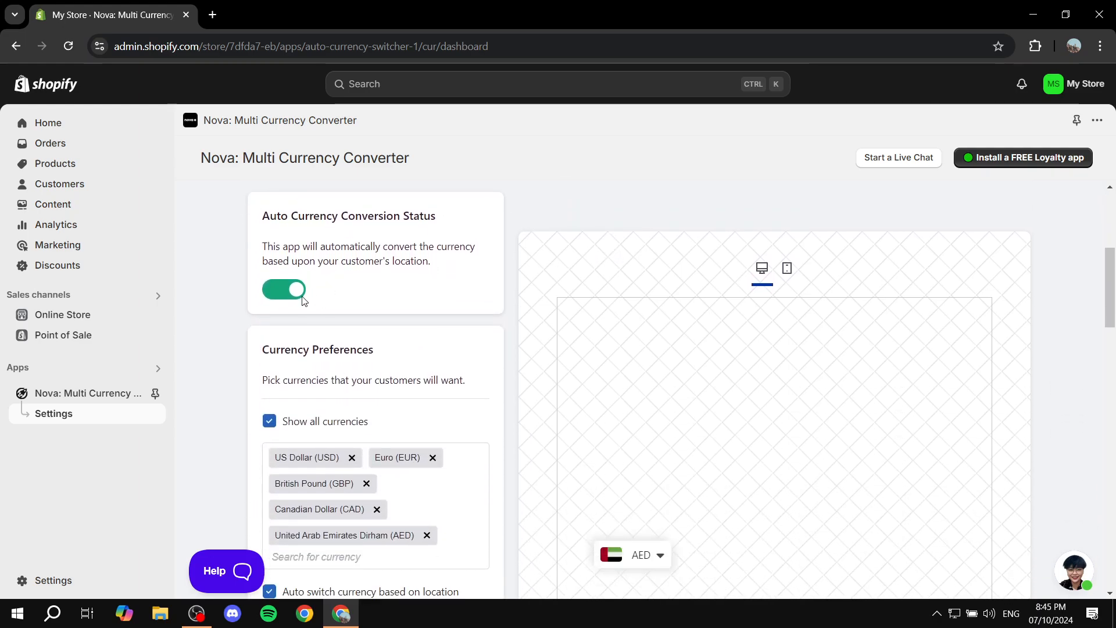
Step: Review the available currency list, then the Currency Bar Design and Device Settings sections
{"action": "left_click", "coordinate": [283, 290]}
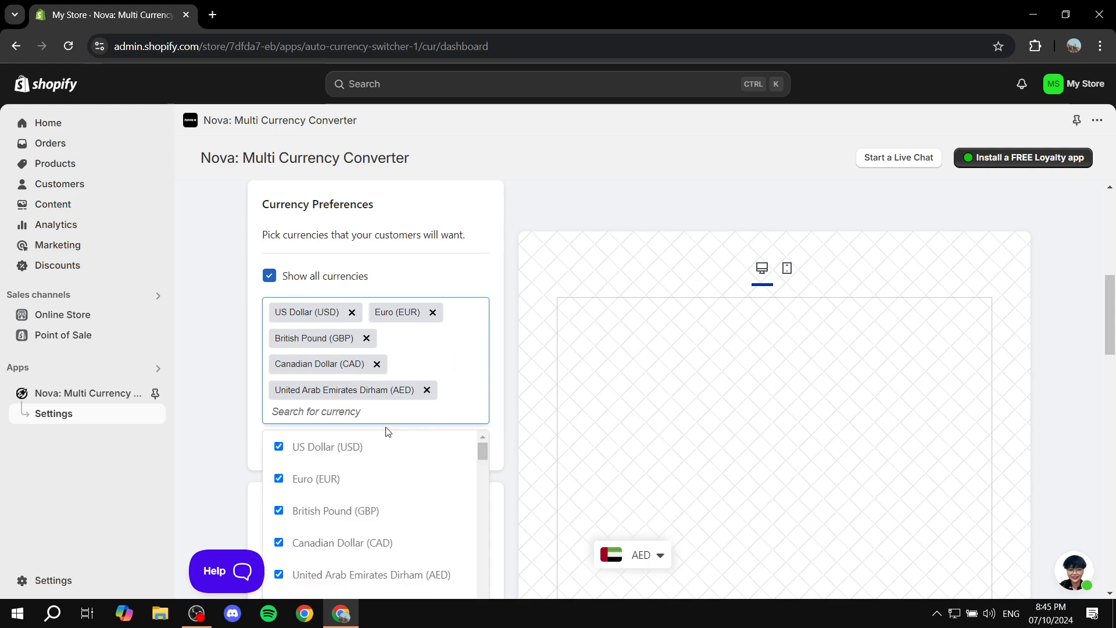
{"action": "scroll", "scroll_direction": "down", "scroll_amount": 3}
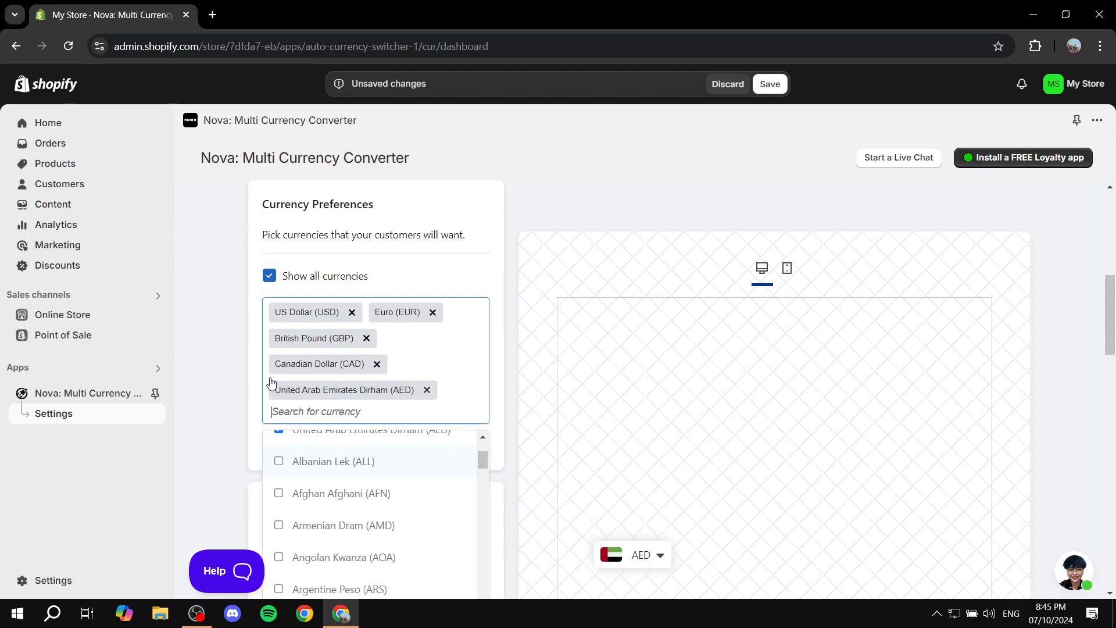
{"action": "left_click", "coordinate": [250, 307]}
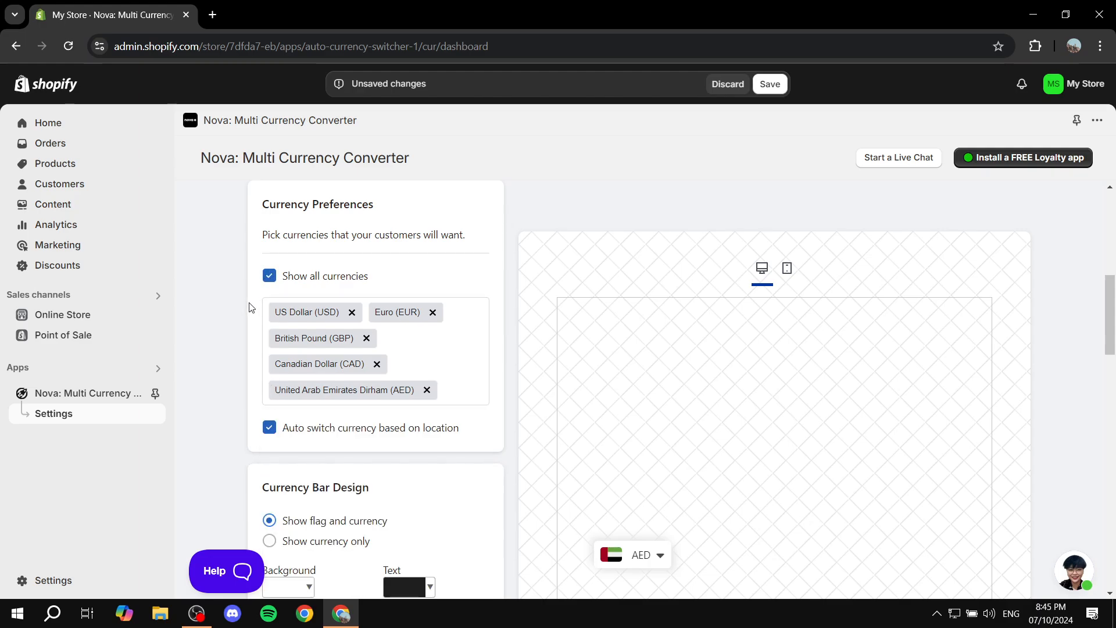
{"action": "scroll", "scroll_direction": "down", "scroll_amount": 3}
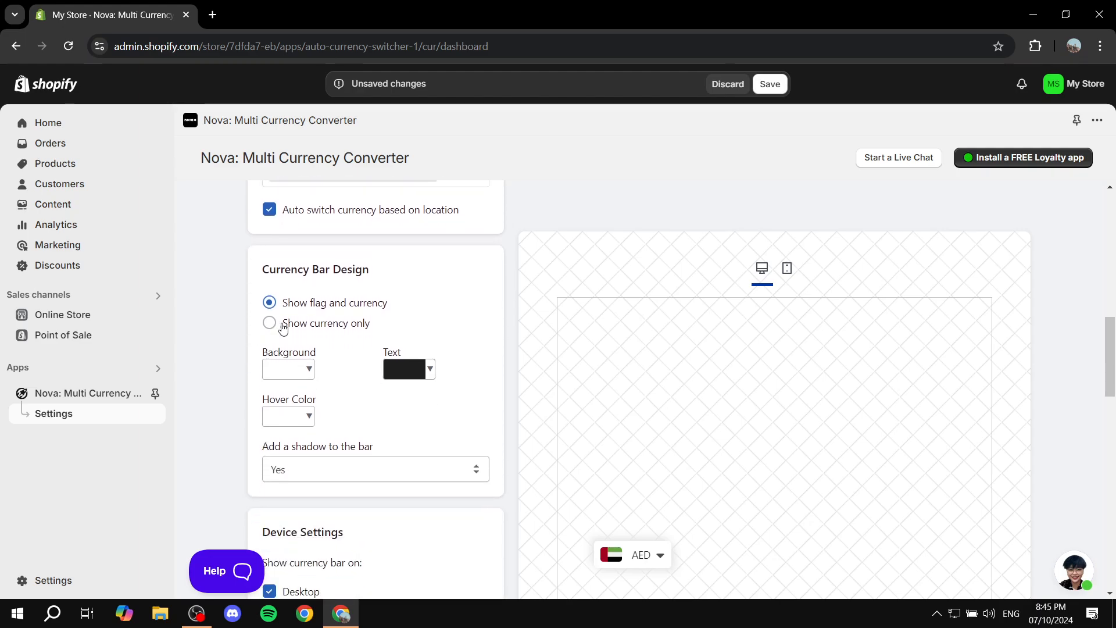
{"action": "scroll", "scroll_direction": "down", "scroll_amount": 3}
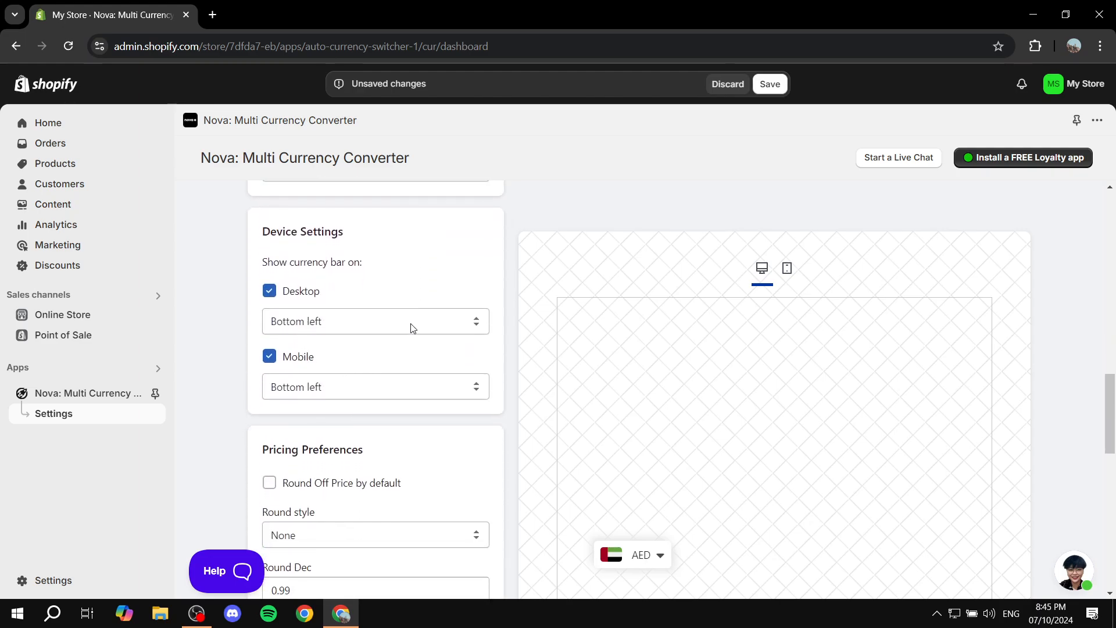
{"action": "scroll", "scroll_direction": "down", "scroll_amount": 3}
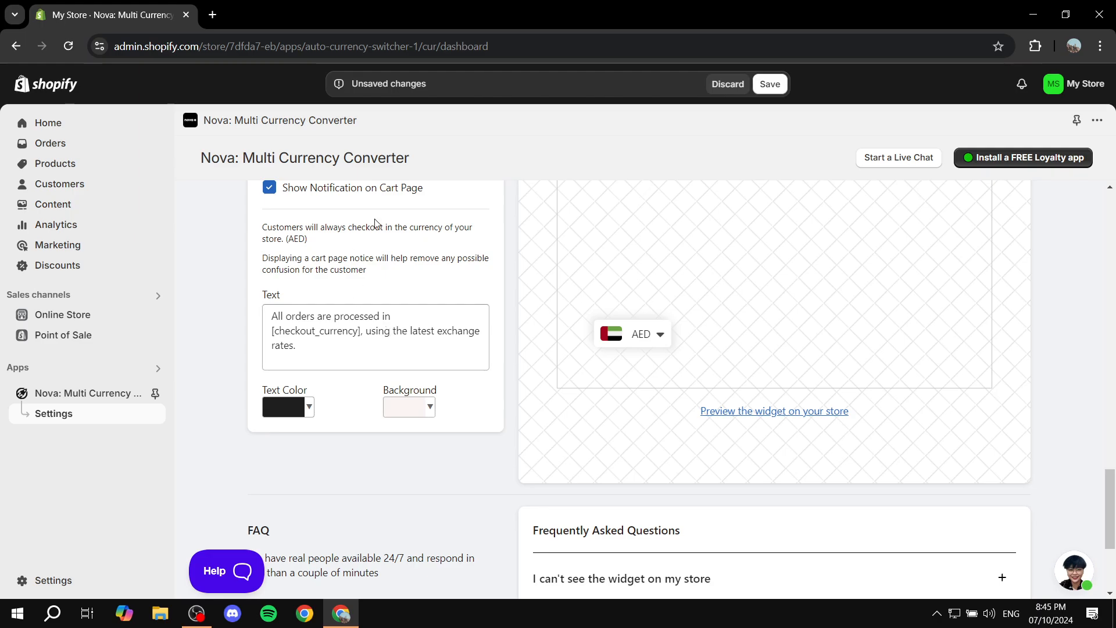
Step: Save the Nova converter settings from the Unsaved changes bar and return to the dashboard top
{"action": "left_click", "coordinate": [769, 84]}
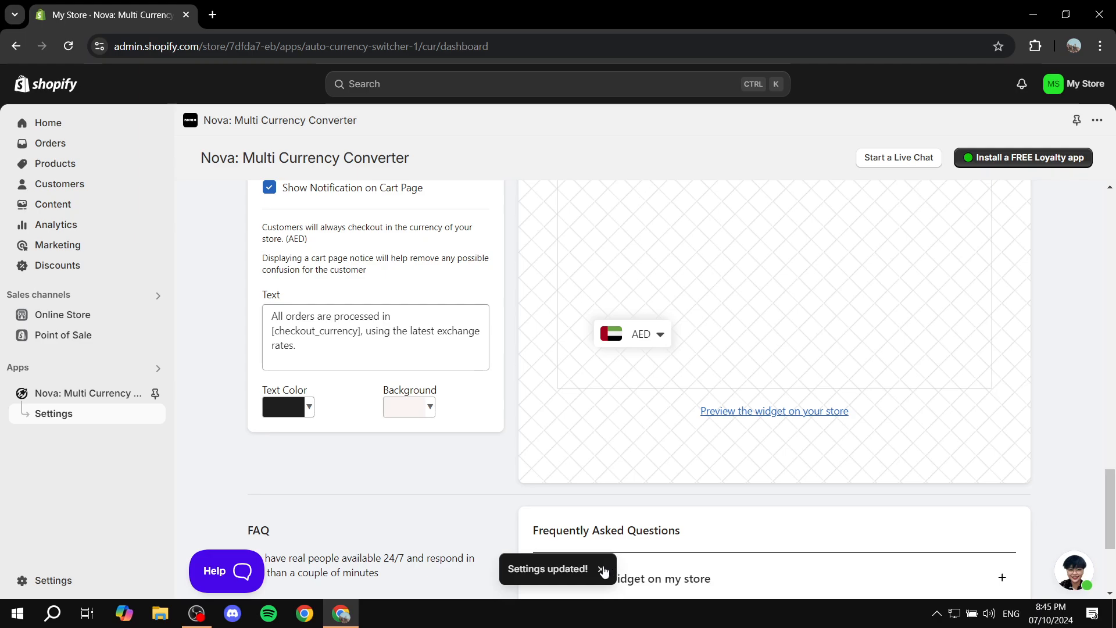
{"action": "scroll", "scroll_direction": "up", "scroll_amount": 3}
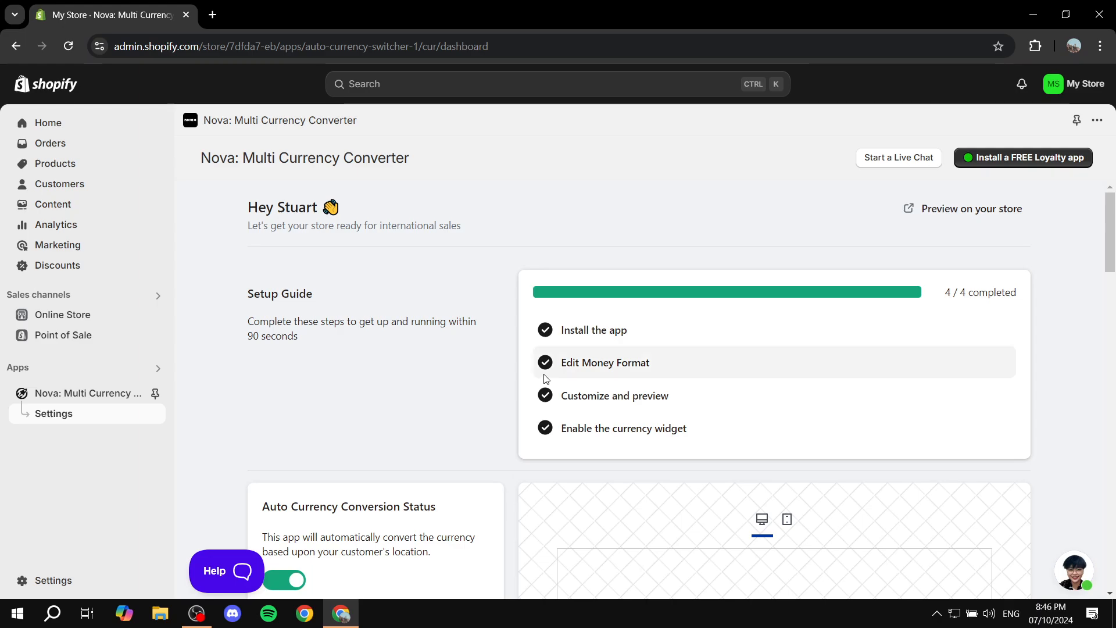
{"action": "scroll", "scroll_direction": "down", "scroll_amount": 3}
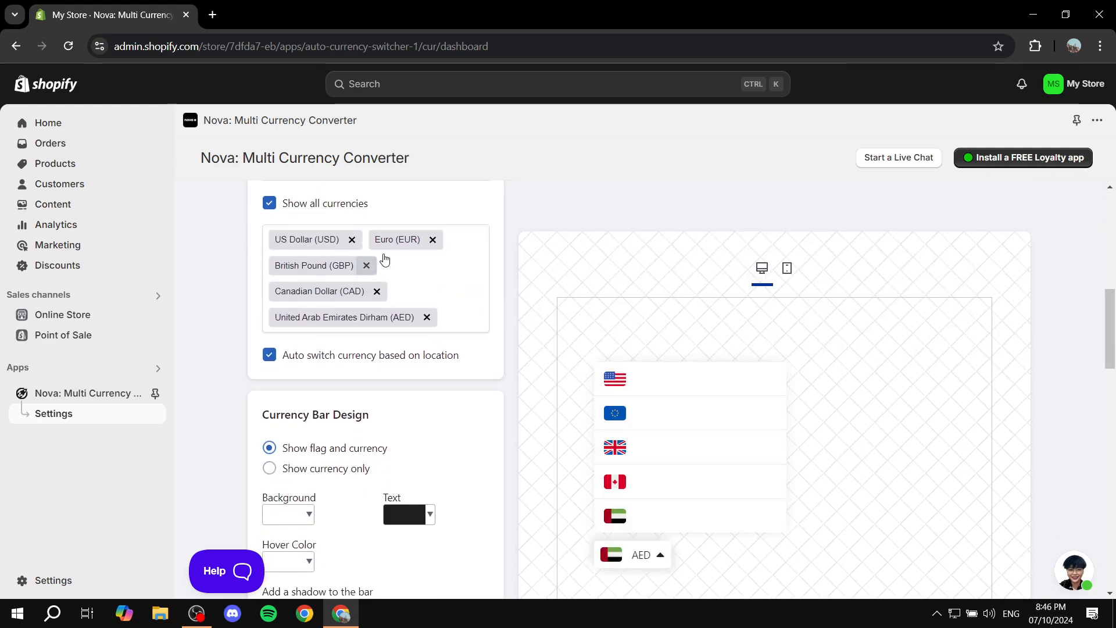
{"action": "left_click", "coordinate": [642, 555]}
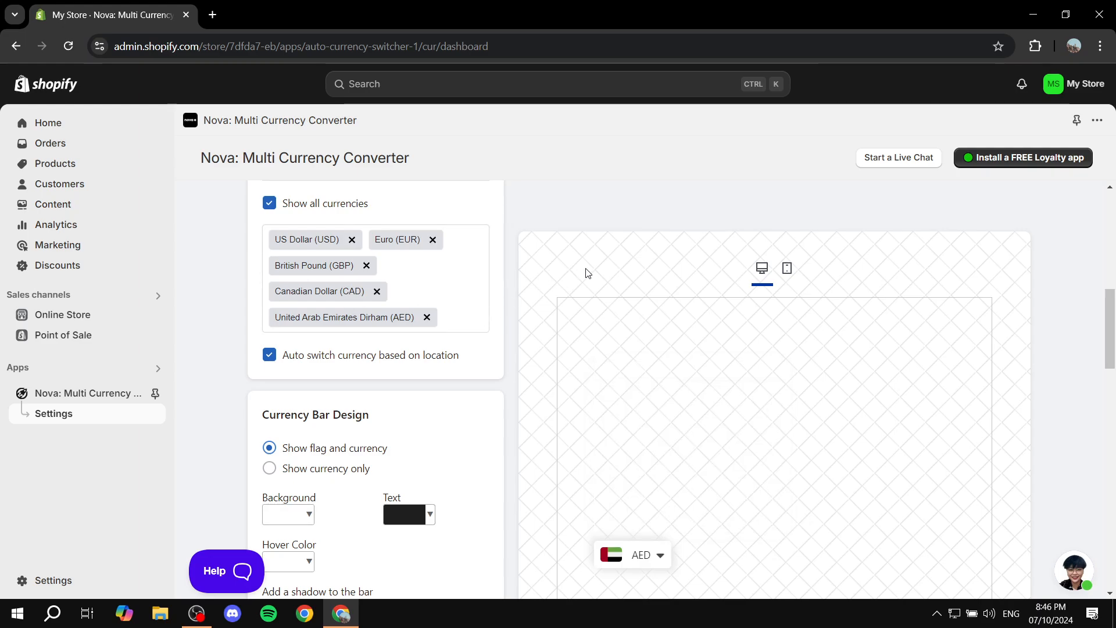